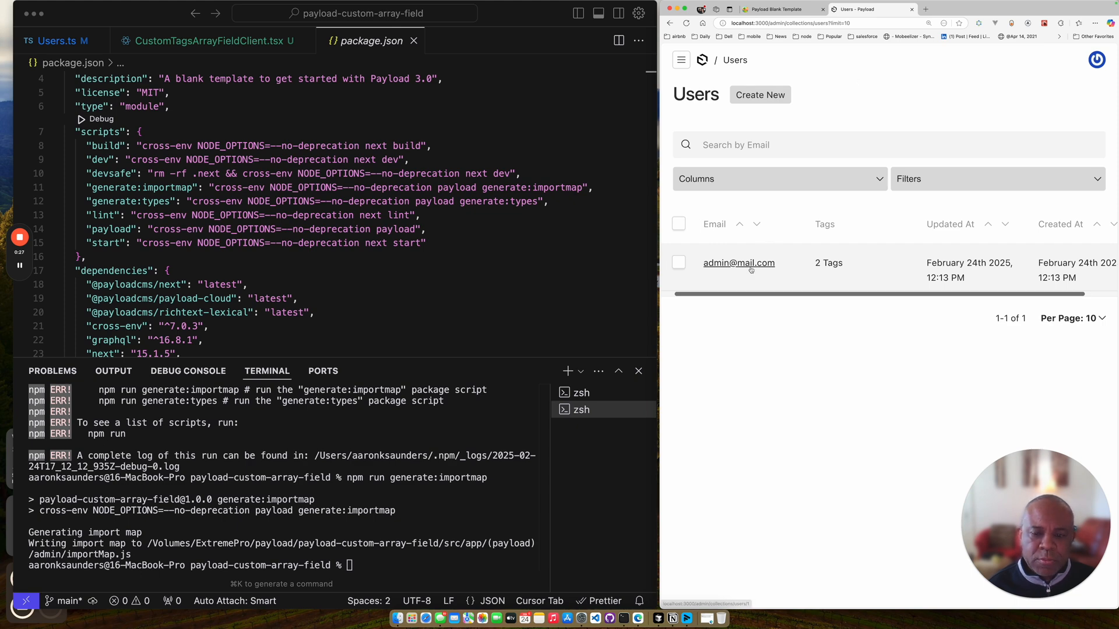
{"action": "left_click", "coordinate": [738, 263]}
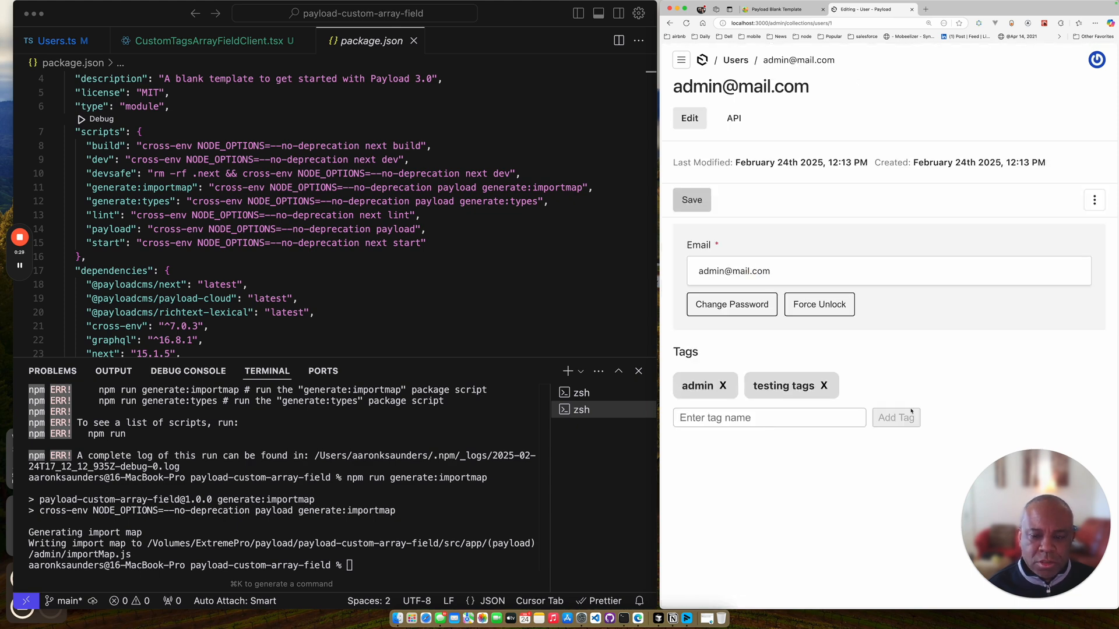
{"action": "mouse_move", "coordinate": [784, 353]}
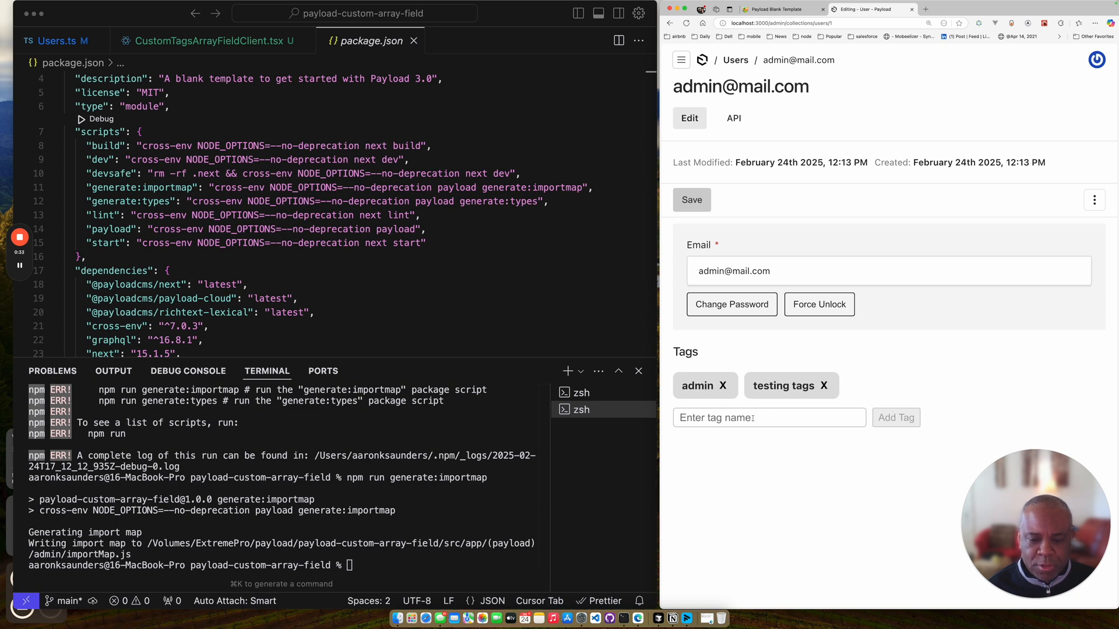
{"action": "type", "text": "new c"}
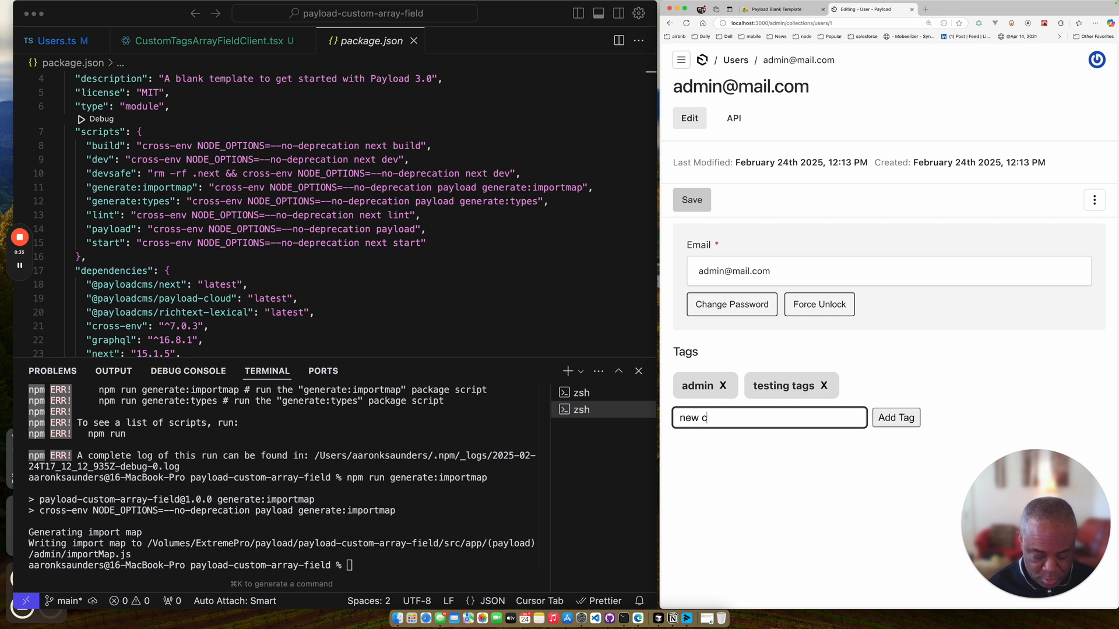
{"action": "type", "text": "age"}
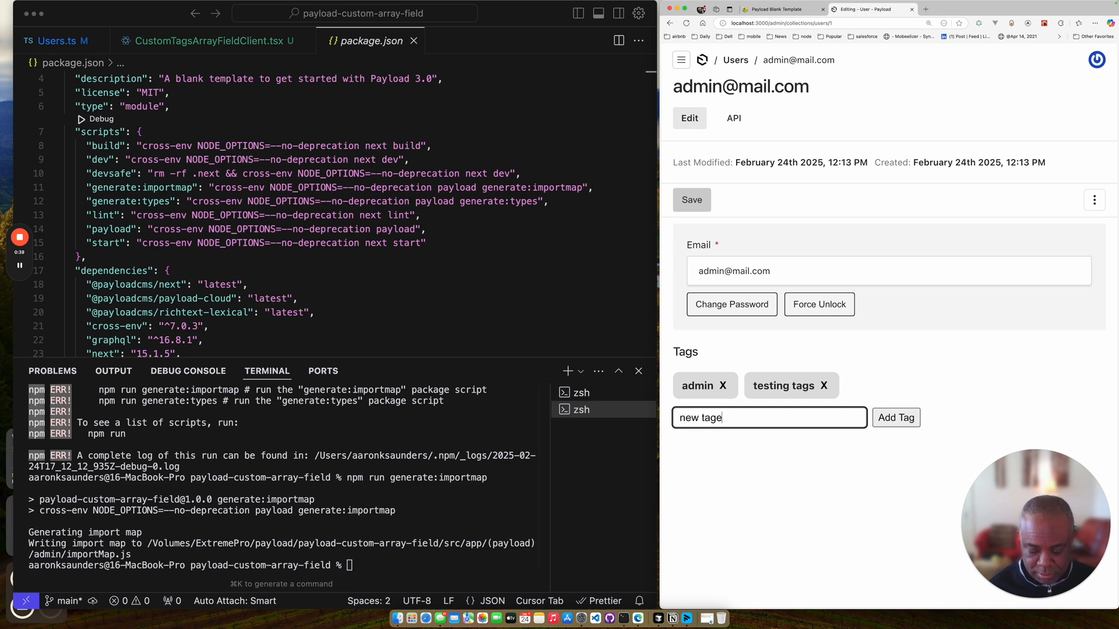
{"action": "left_click", "coordinate": [895, 418]}
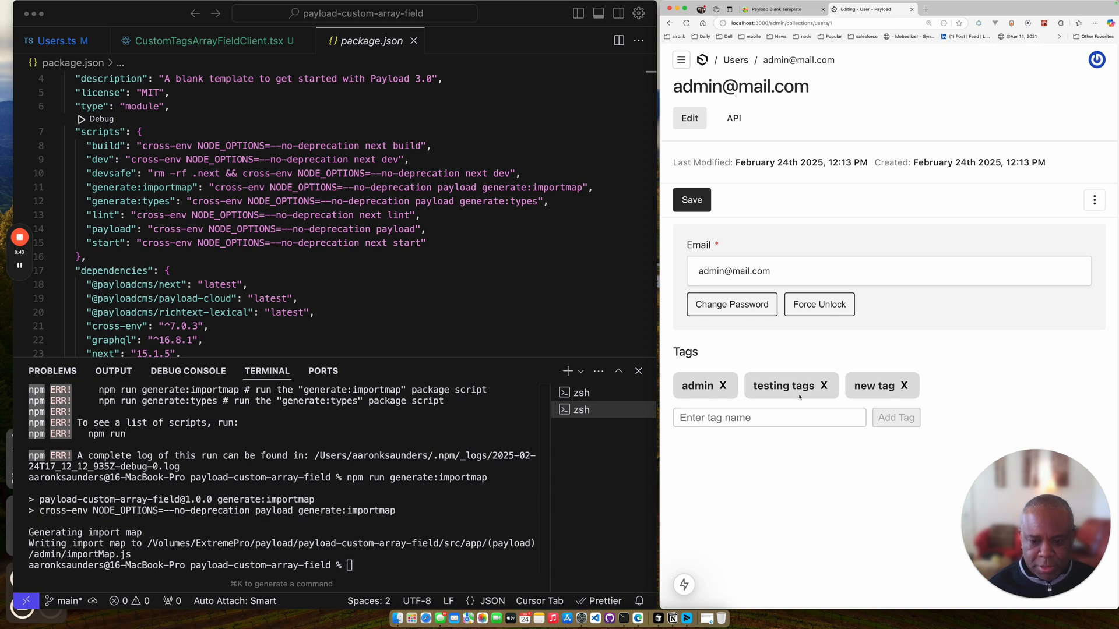
Remove the admin tag chip and save the user's updated tags.
{"action": "left_click", "coordinate": [723, 386]}
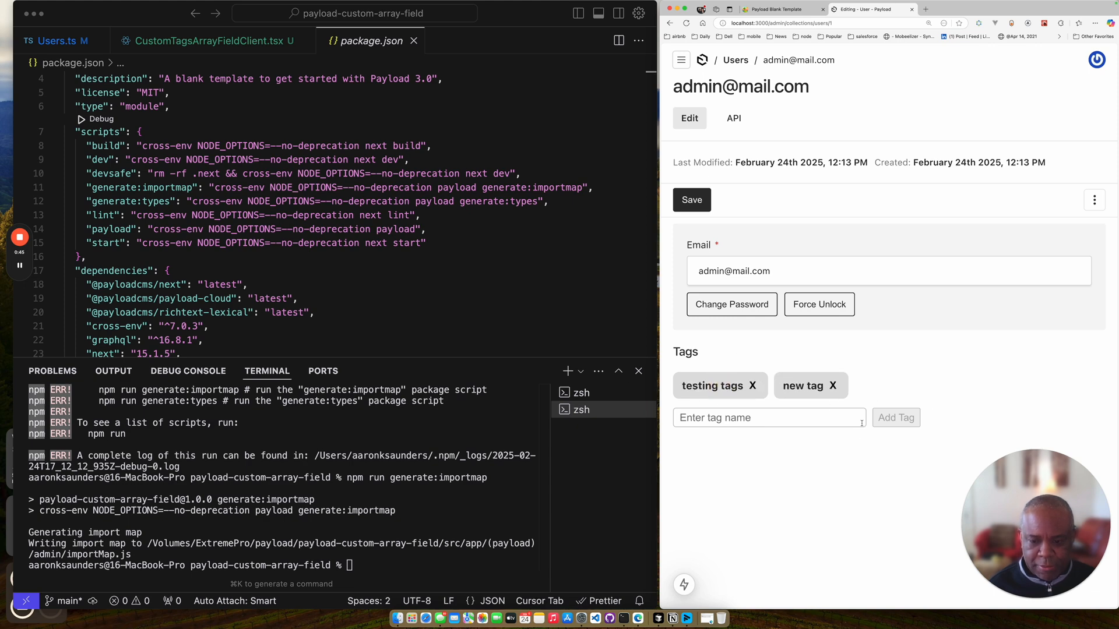
{"action": "left_click", "coordinate": [1093, 203]}
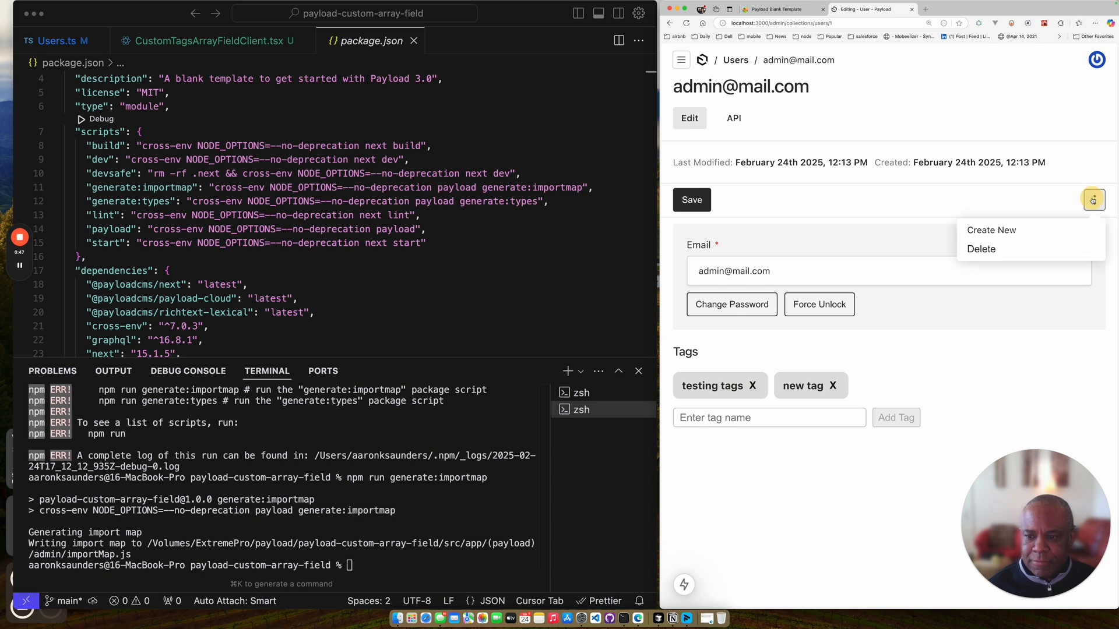
{"action": "left_click", "coordinate": [692, 200]}
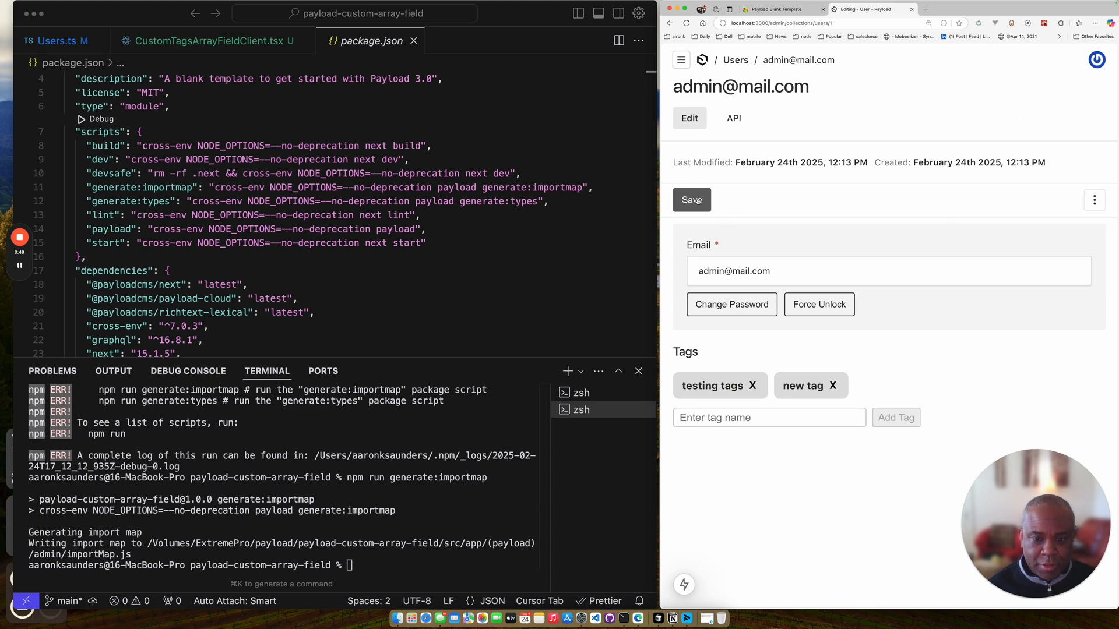
{"action": "left_click", "coordinate": [691, 200]}
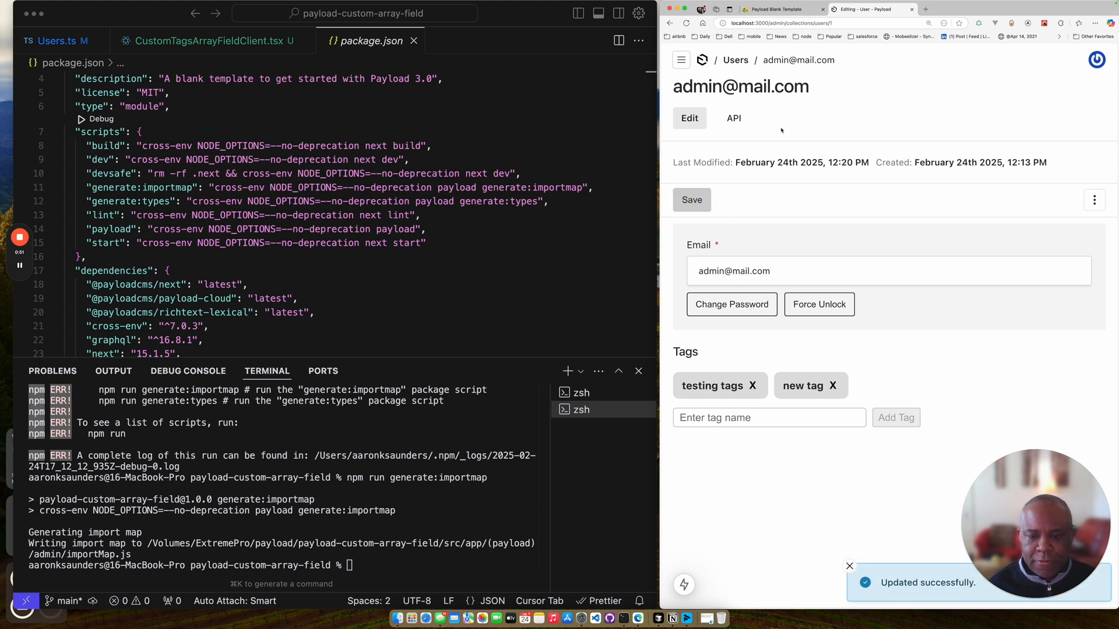
{"action": "left_click", "coordinate": [733, 118]}
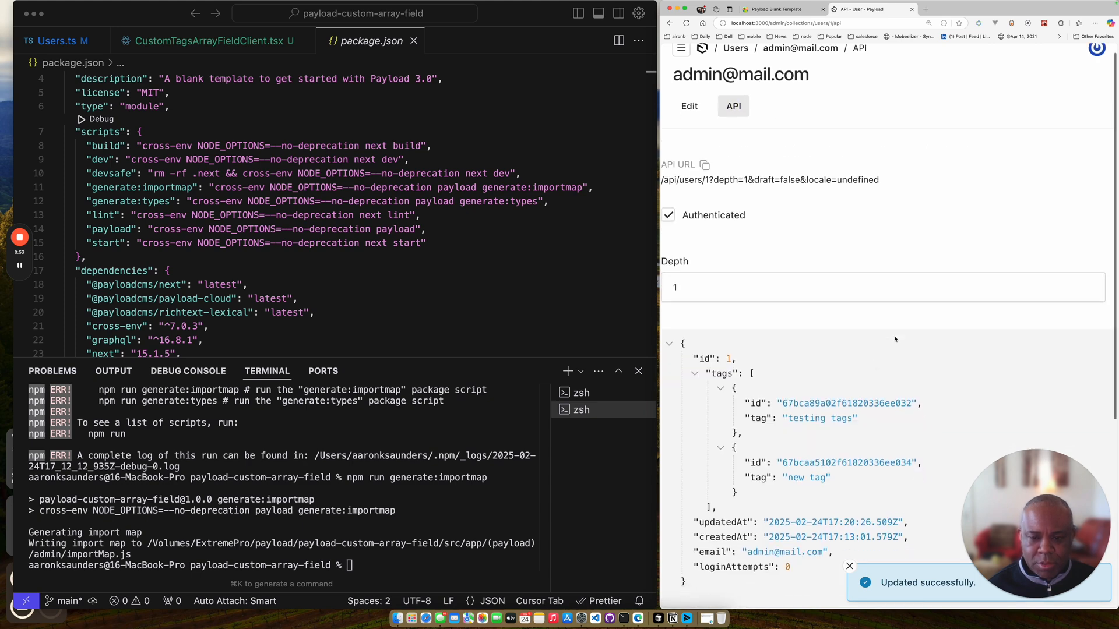
{"action": "scroll", "scroll_direction": "down", "scroll_amount": 3}
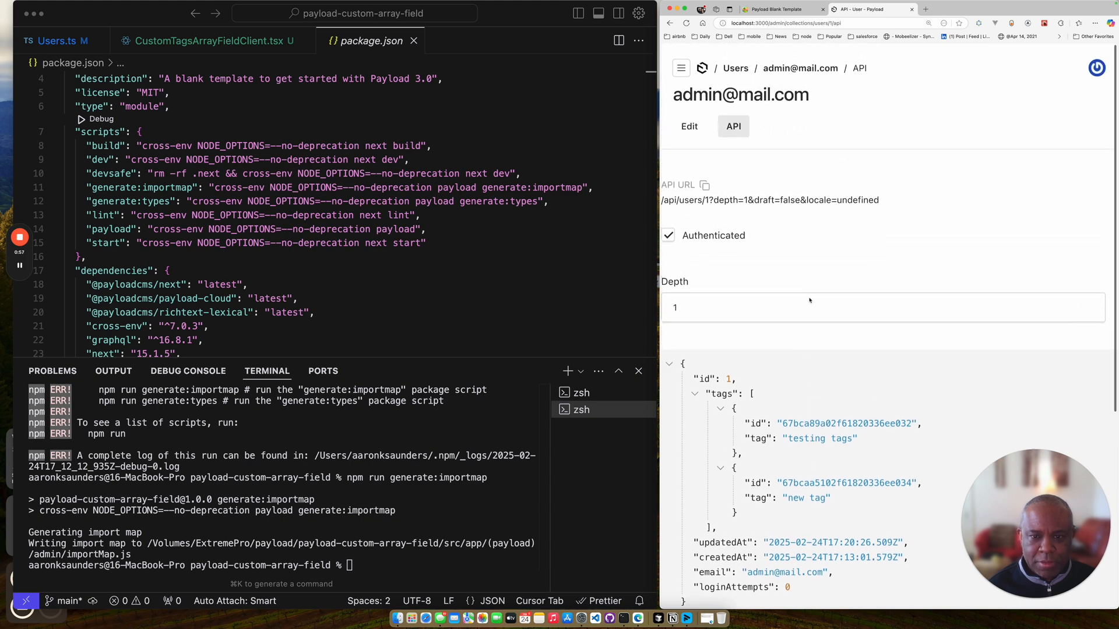
{"action": "left_click", "coordinate": [690, 127]}
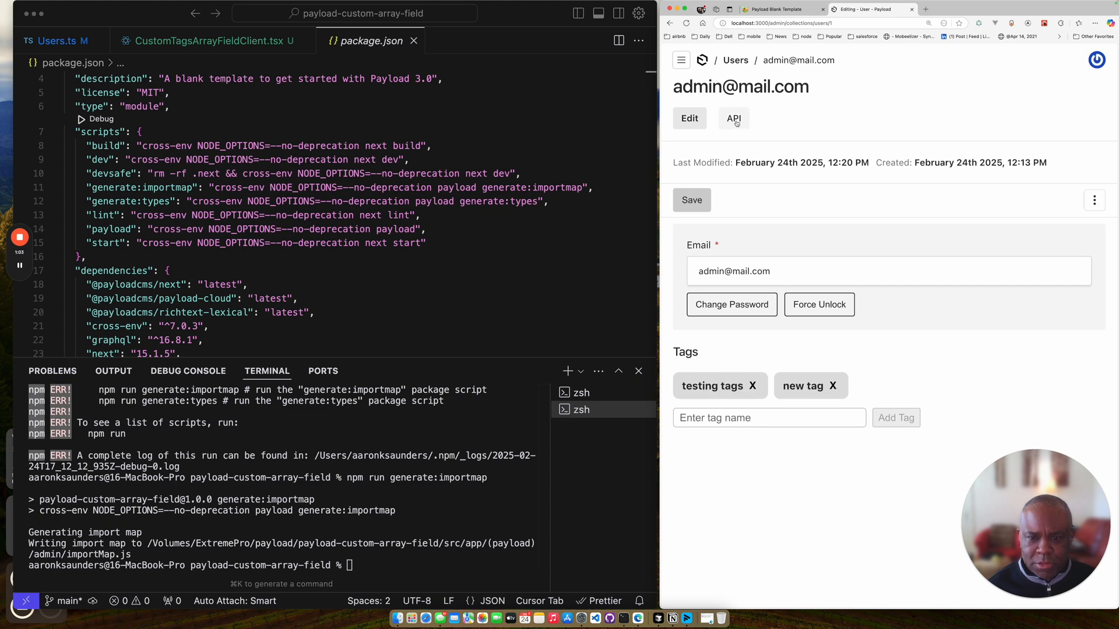
{"action": "left_click", "coordinate": [734, 119]}
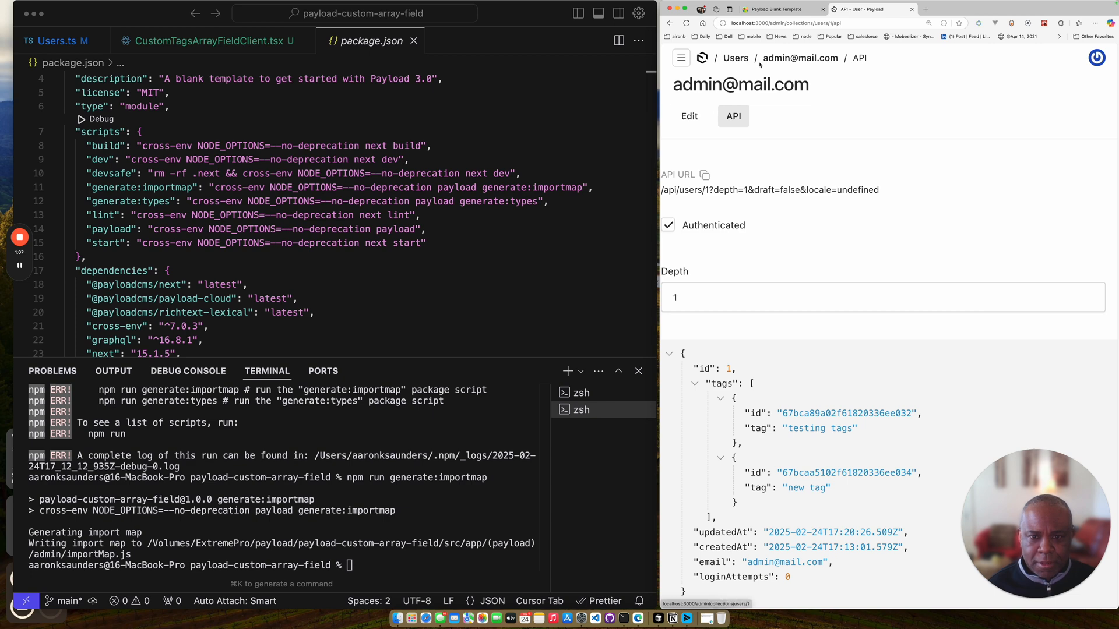
{"action": "left_click", "coordinate": [689, 116]}
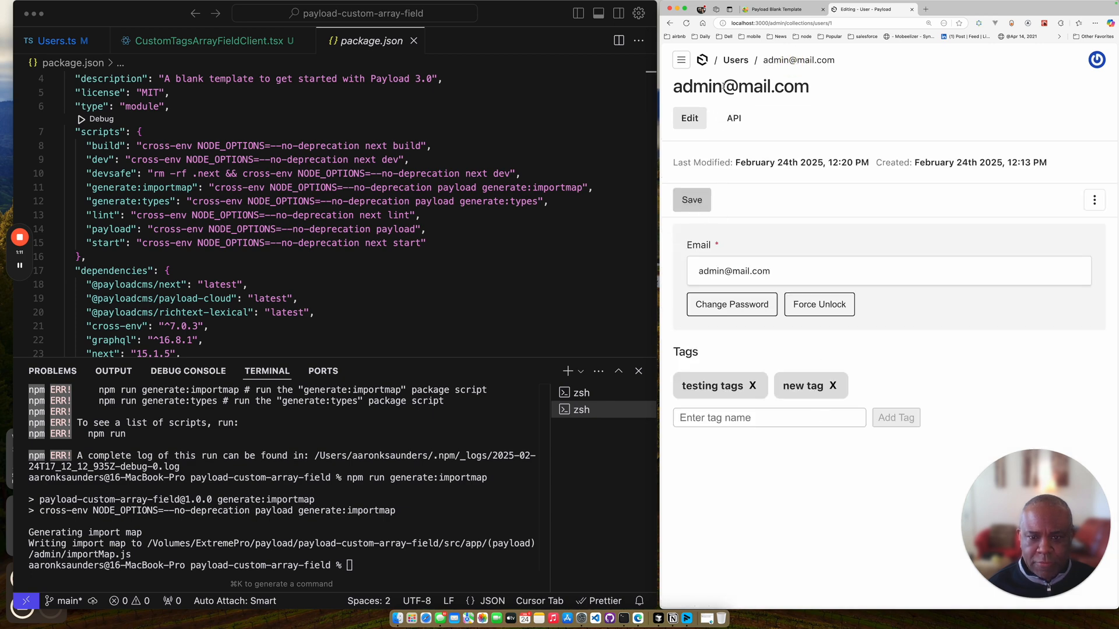
Start a new user with email and password and add the tag 'user'.
{"action": "left_click", "coordinate": [736, 60]}
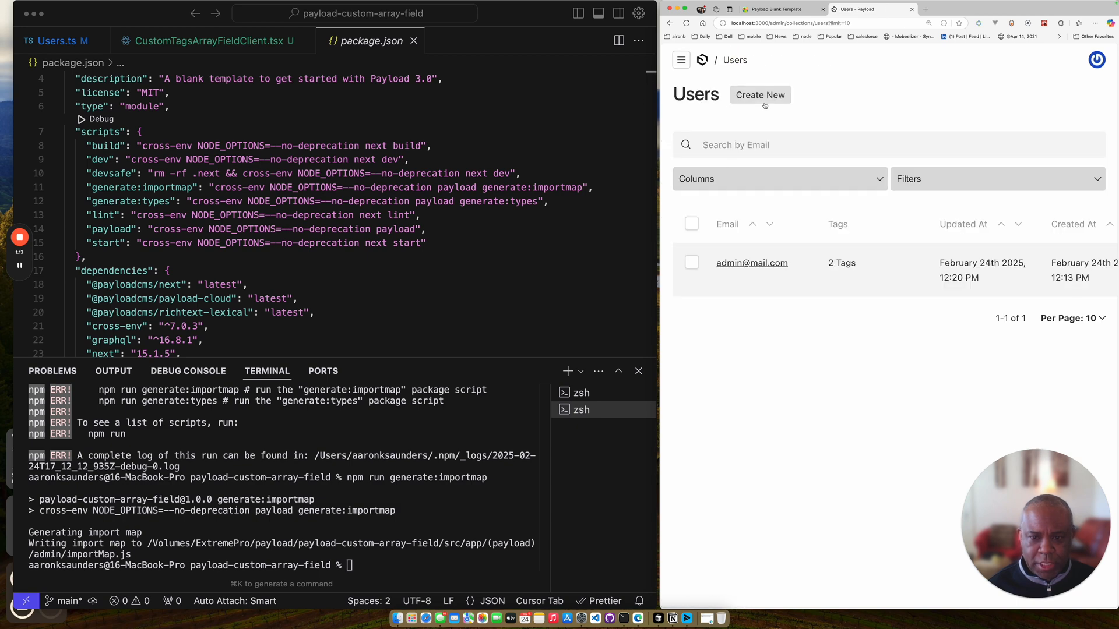
{"action": "left_click", "coordinate": [760, 95]}
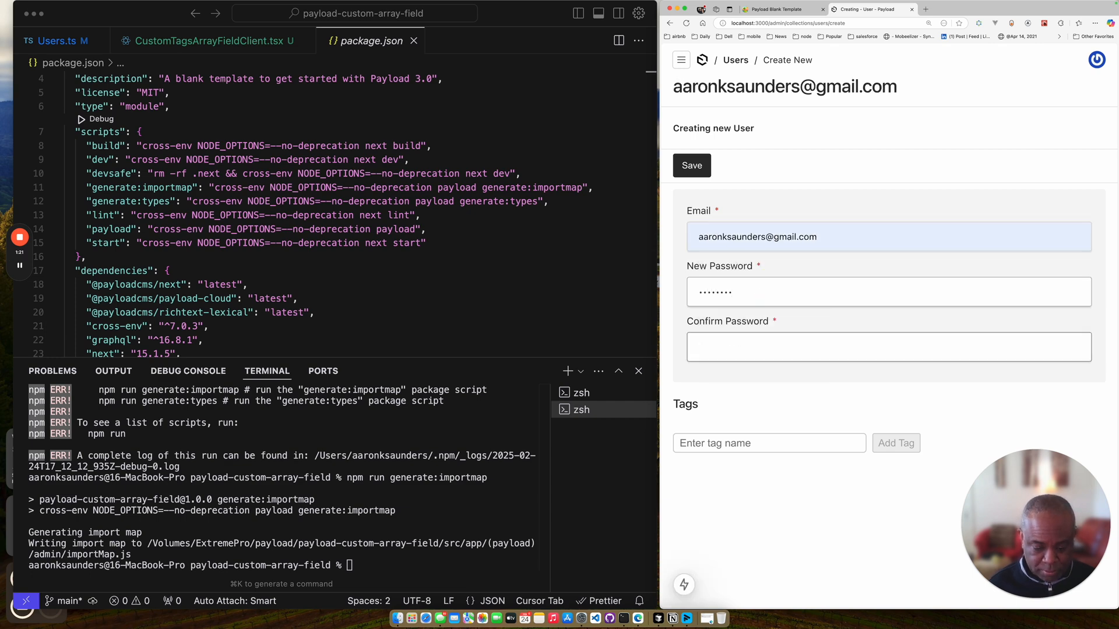
{"action": "type", "text": "••••"}
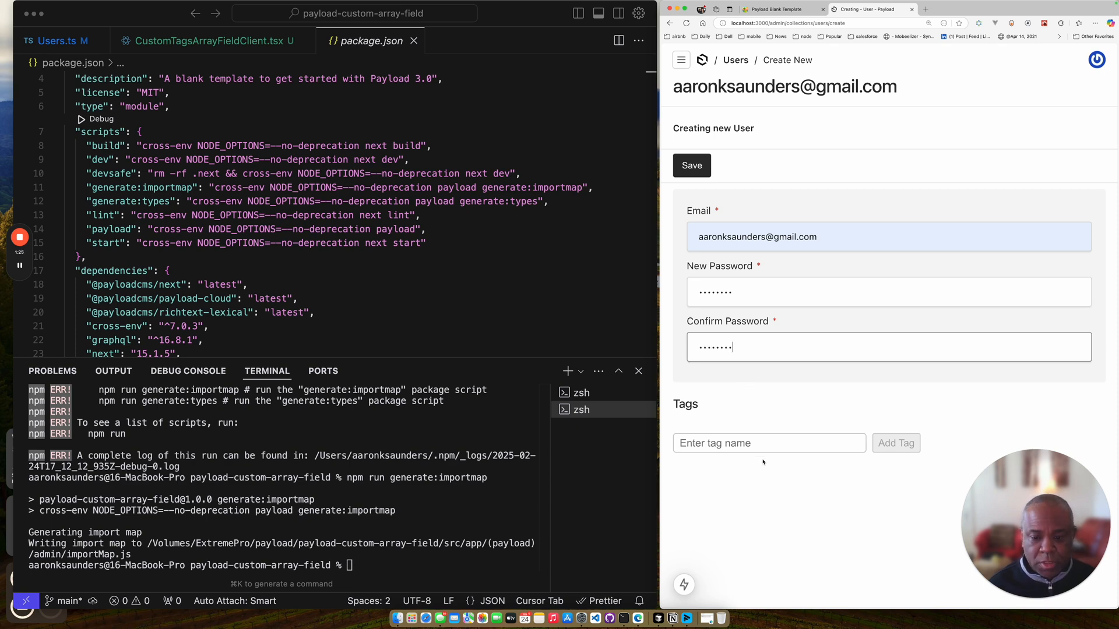
{"action": "left_click", "coordinate": [769, 443]}
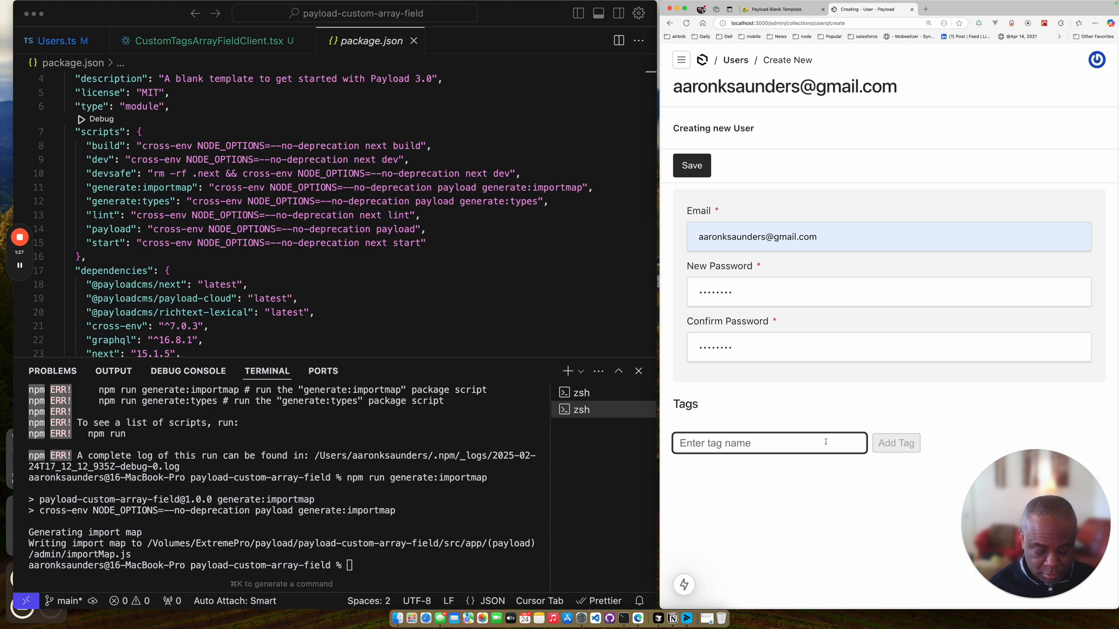
{"action": "type", "text": "n"}
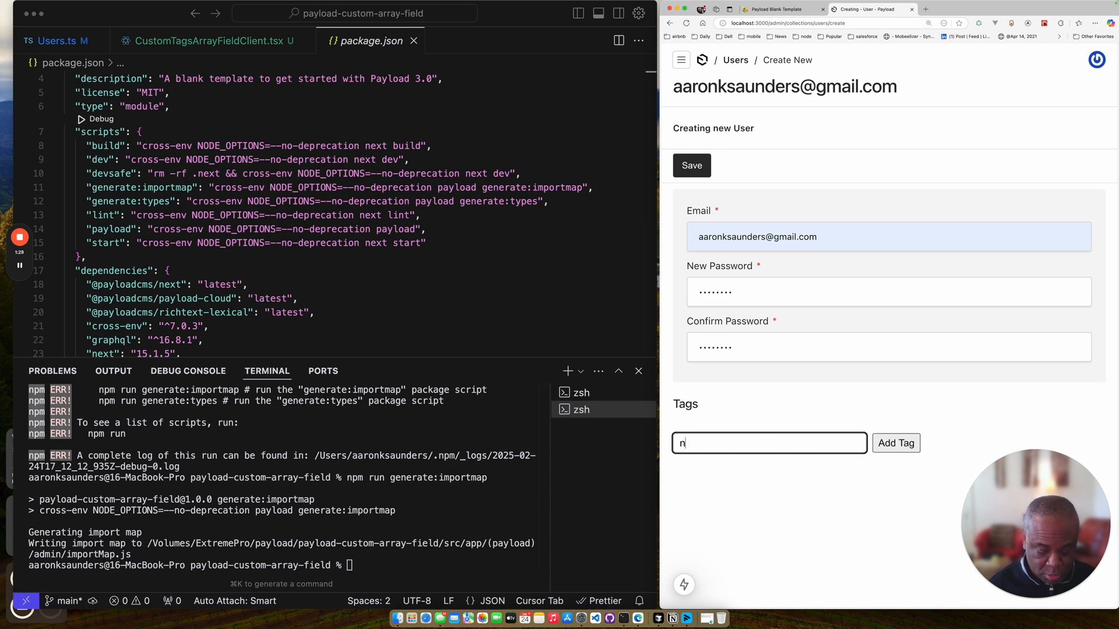
{"action": "type", "text": "use"}
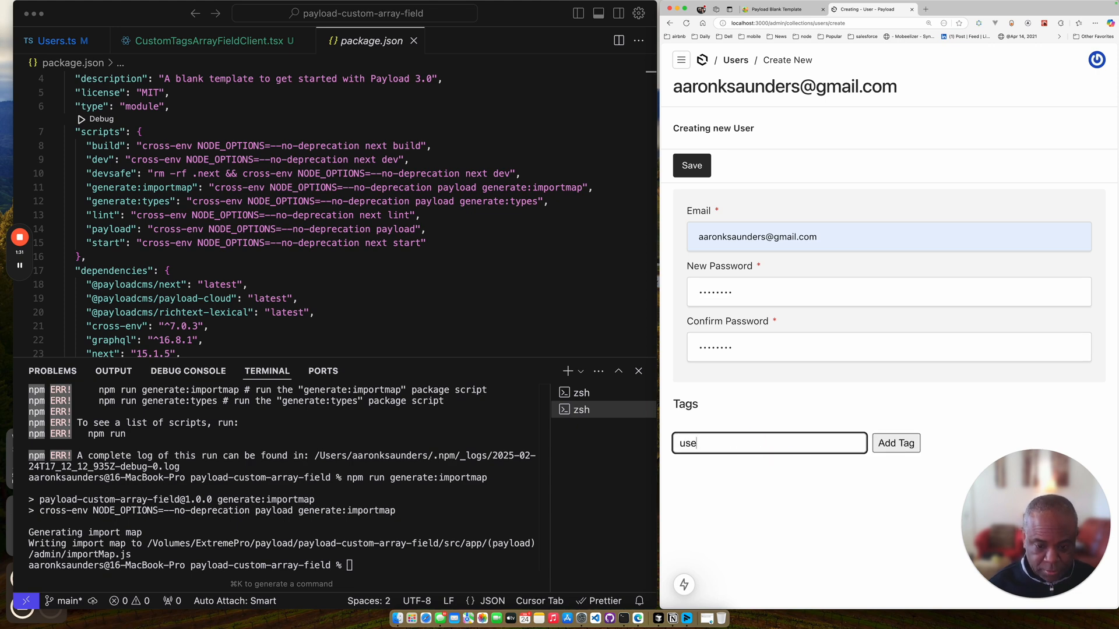
{"action": "left_click", "coordinate": [896, 443]}
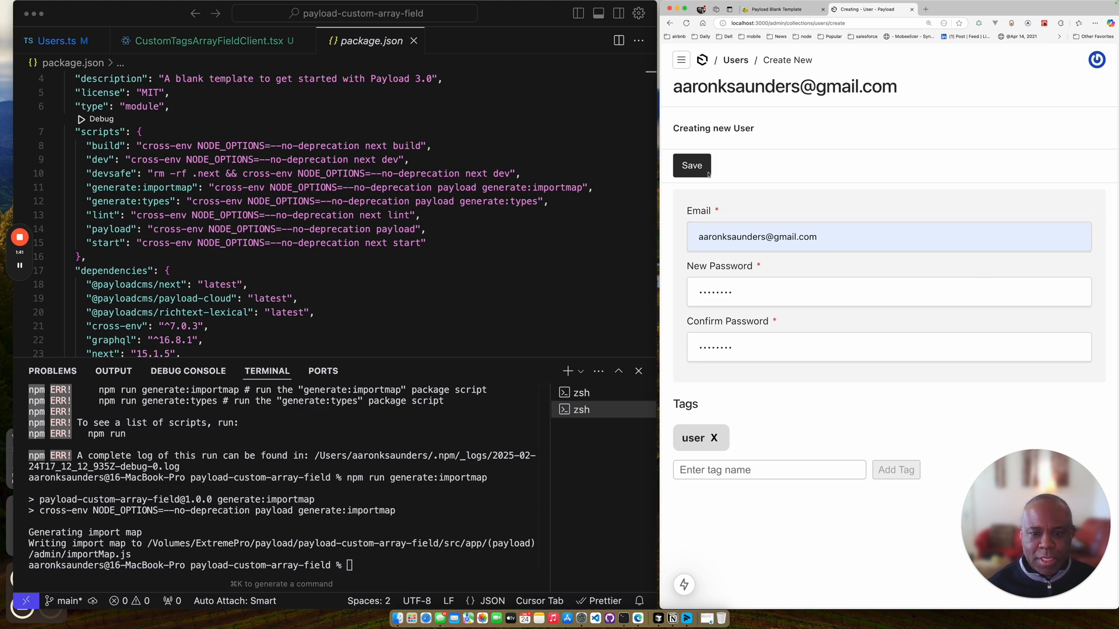
Save the new user, dismiss the password prompt, and return to the Users list.
{"action": "left_click", "coordinate": [692, 165]}
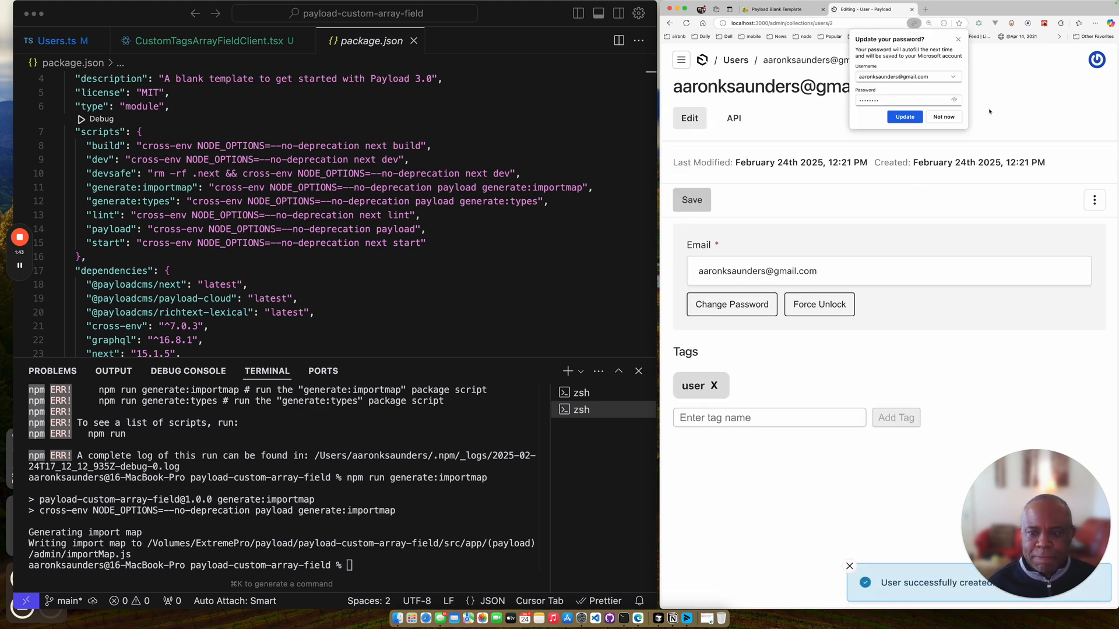
{"action": "left_click", "coordinate": [944, 117]}
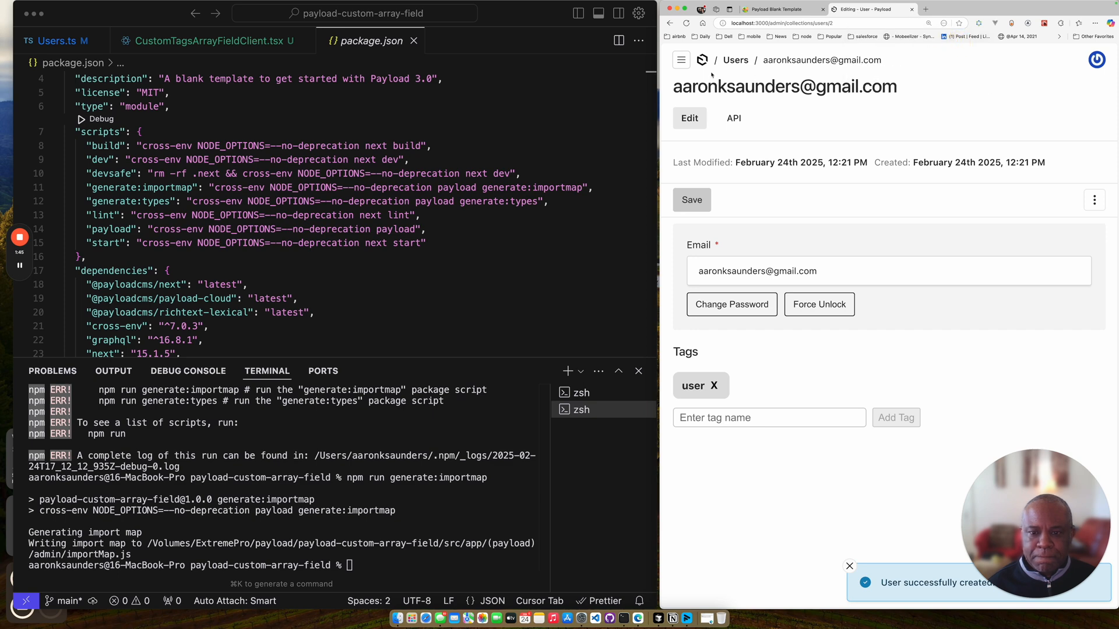
{"action": "left_click", "coordinate": [736, 60]}
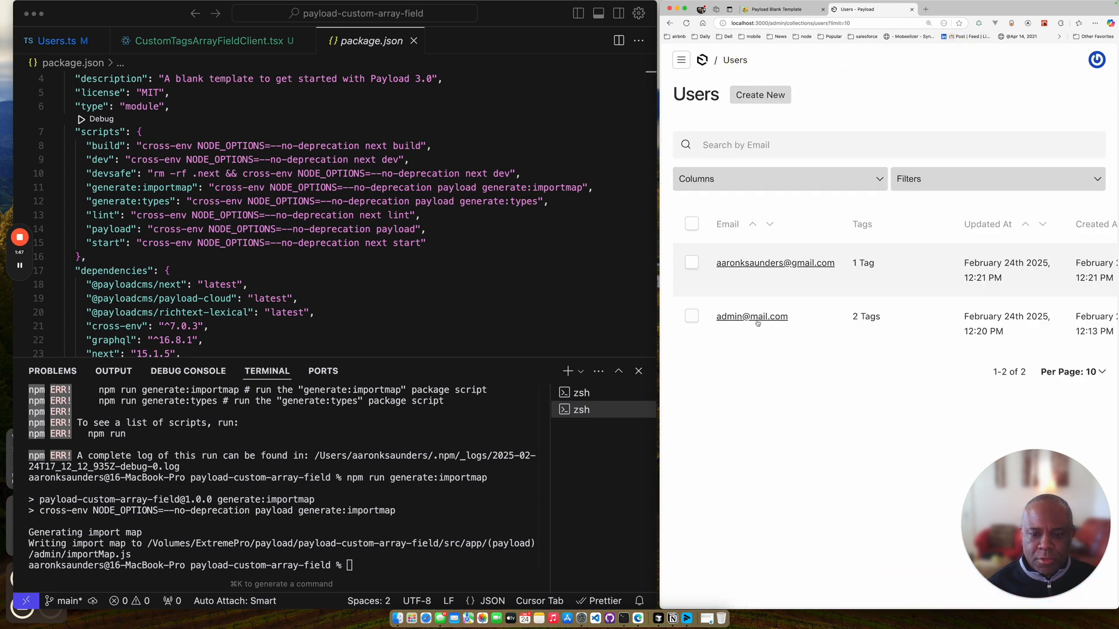
Open the new user's record from the Users list to see its 'user' tag.
{"action": "left_click", "coordinate": [775, 263]}
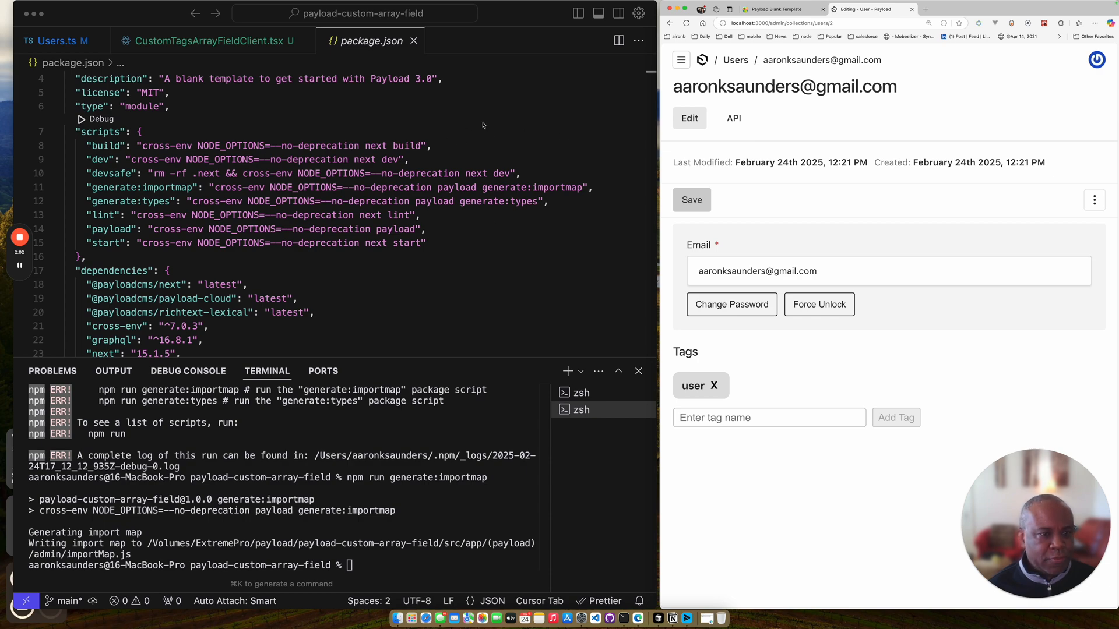
Switch to Cursor showing Users.ts with the tags field using CustomTagsArrayFieldClient.
{"action": "left_click", "coordinate": [59, 41]}
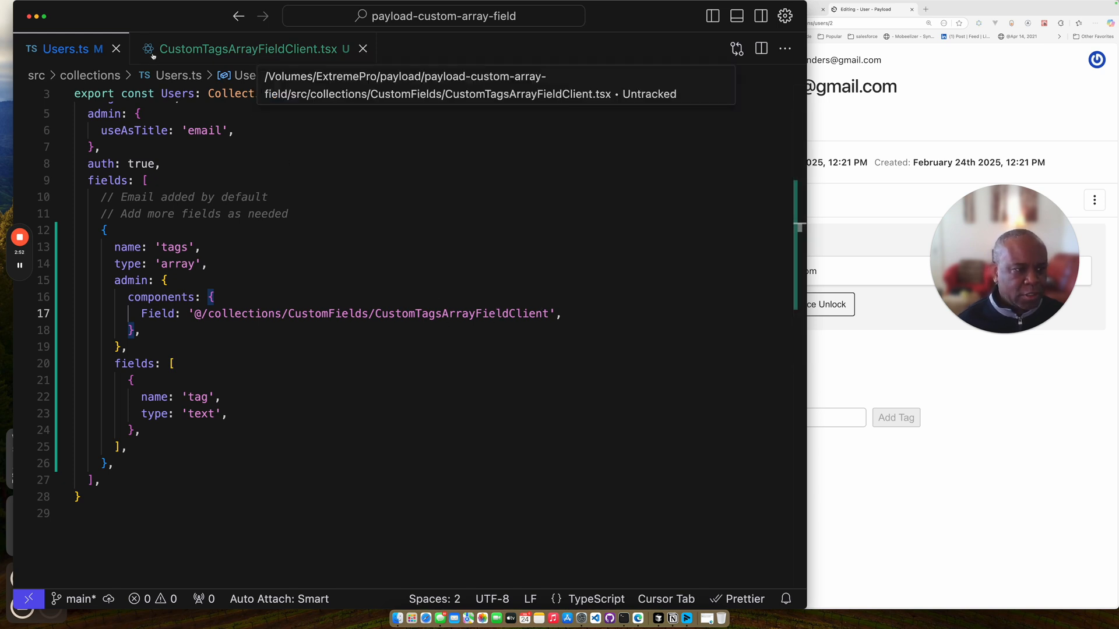
Open CustomTagsArrayFieldClient.tsx at its imports and TagProps interface.
{"action": "left_click", "coordinate": [249, 49]}
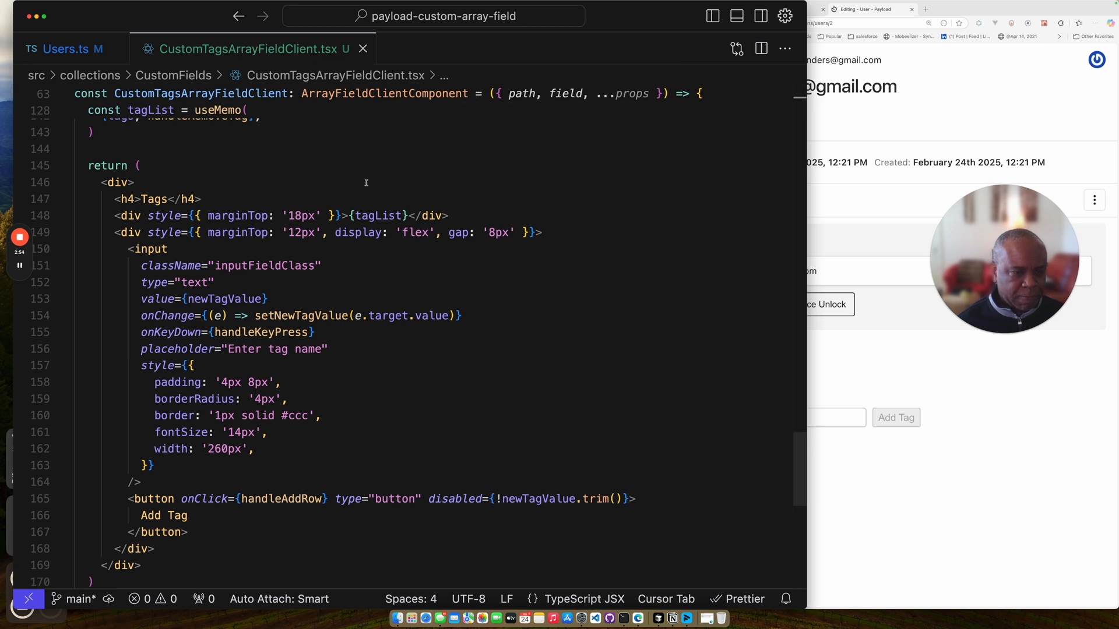
{"action": "scroll", "scroll_direction": "down", "scroll_amount": 3}
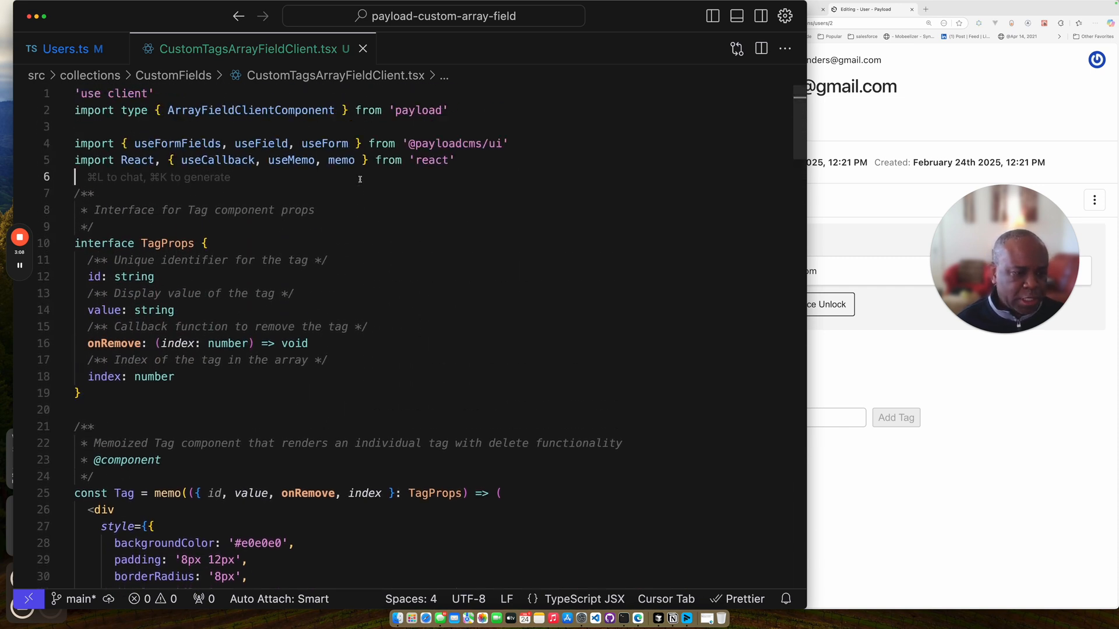
{"action": "mouse_move", "coordinate": [504, 246]}
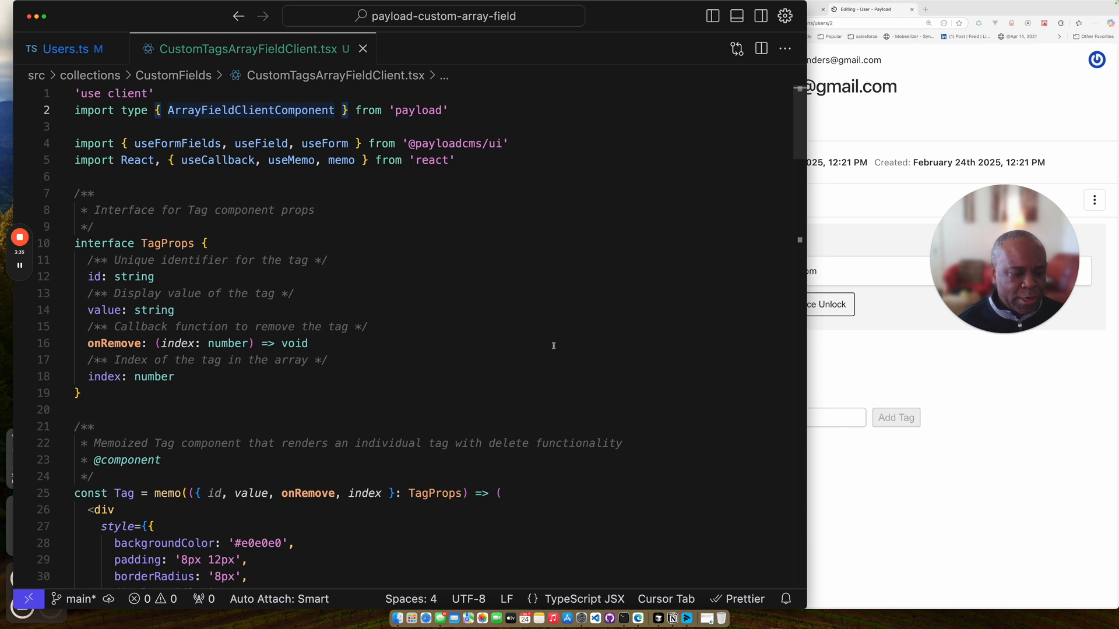
{"action": "mouse_move", "coordinate": [523, 314]}
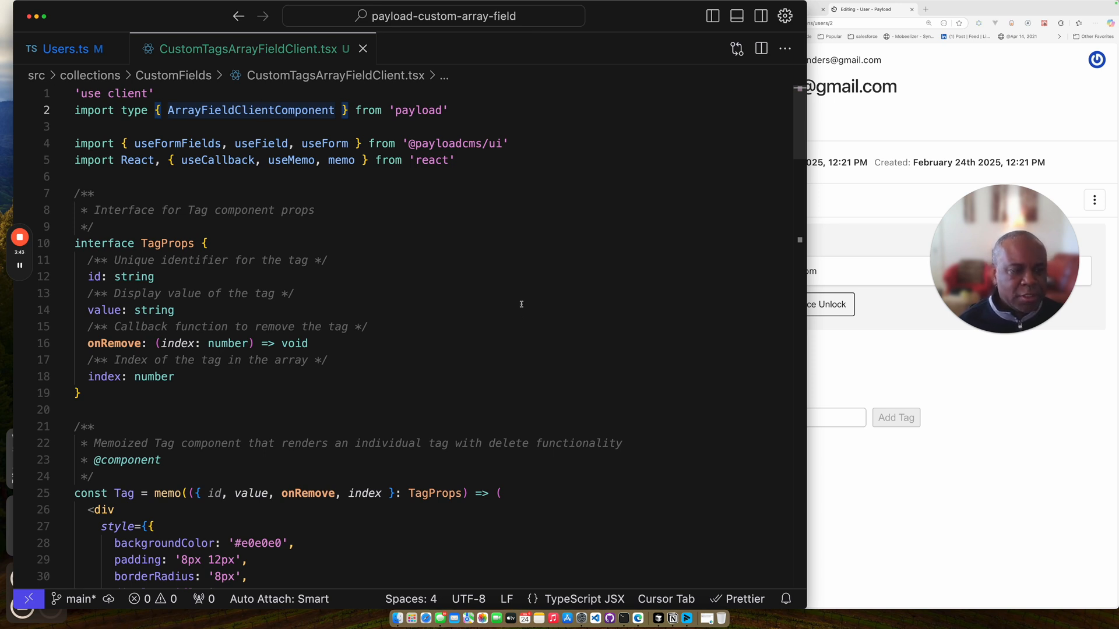
Scroll through the memoized Tag chip component to the CustomTagsArrayFieldClient function.
{"action": "scroll", "scroll_direction": "down", "scroll_amount": 3}
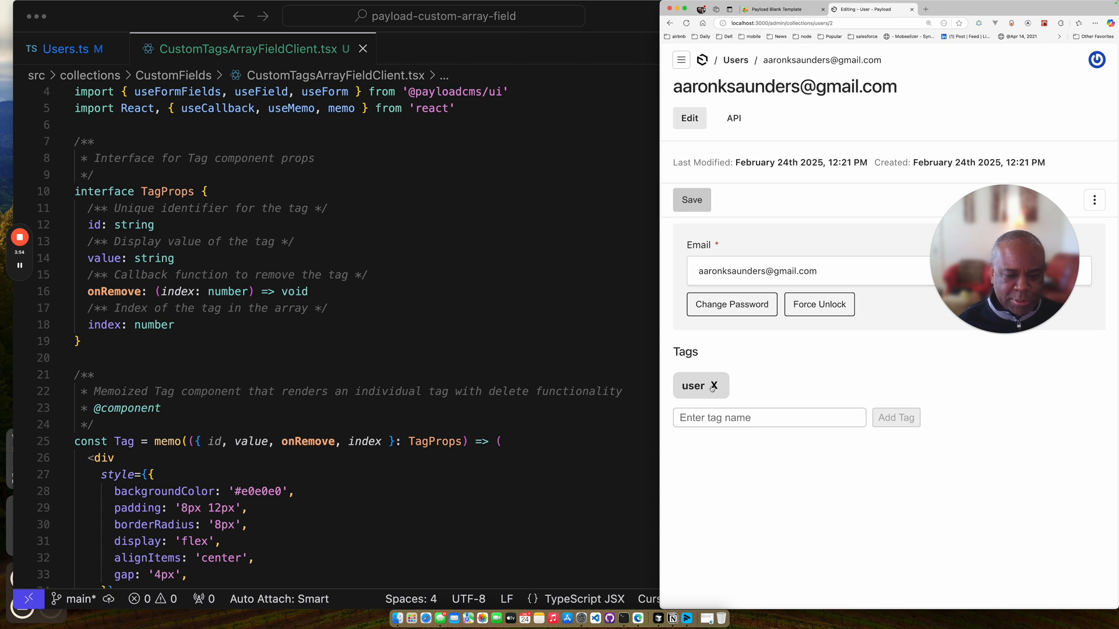
{"action": "left_click", "coordinate": [458, 285]}
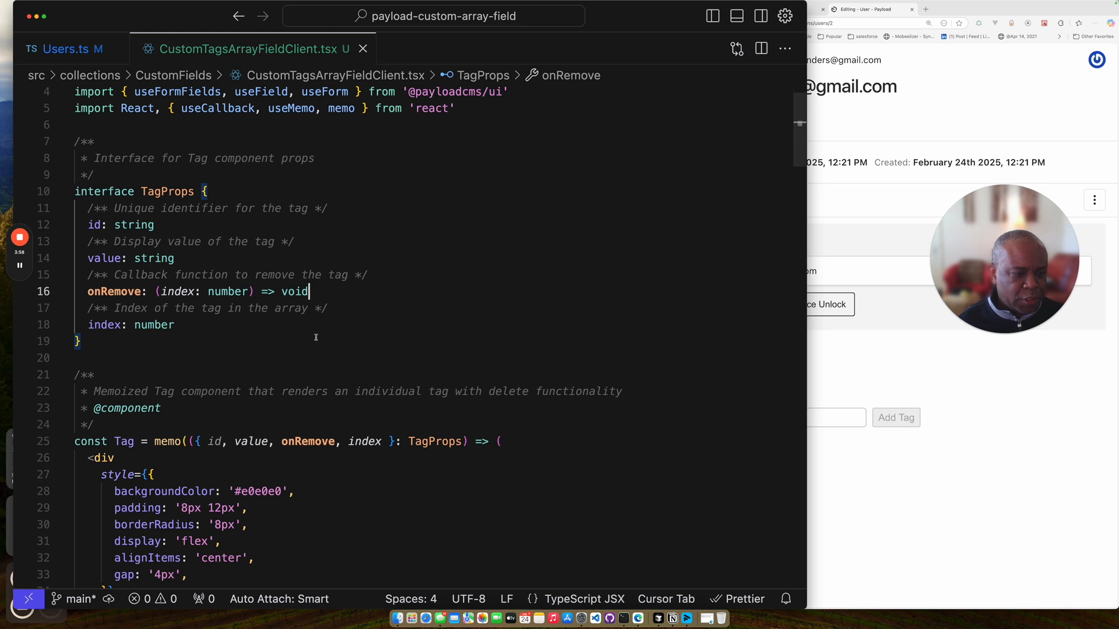
{"action": "scroll", "scroll_direction": "down", "scroll_amount": 3}
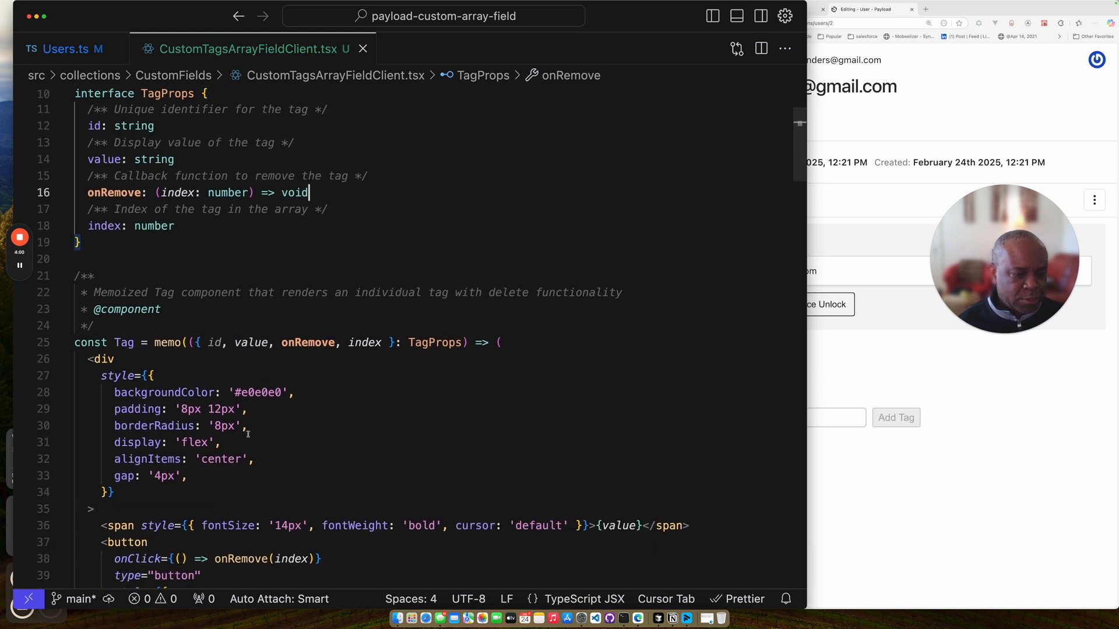
{"action": "scroll", "scroll_direction": "down", "scroll_amount": 3}
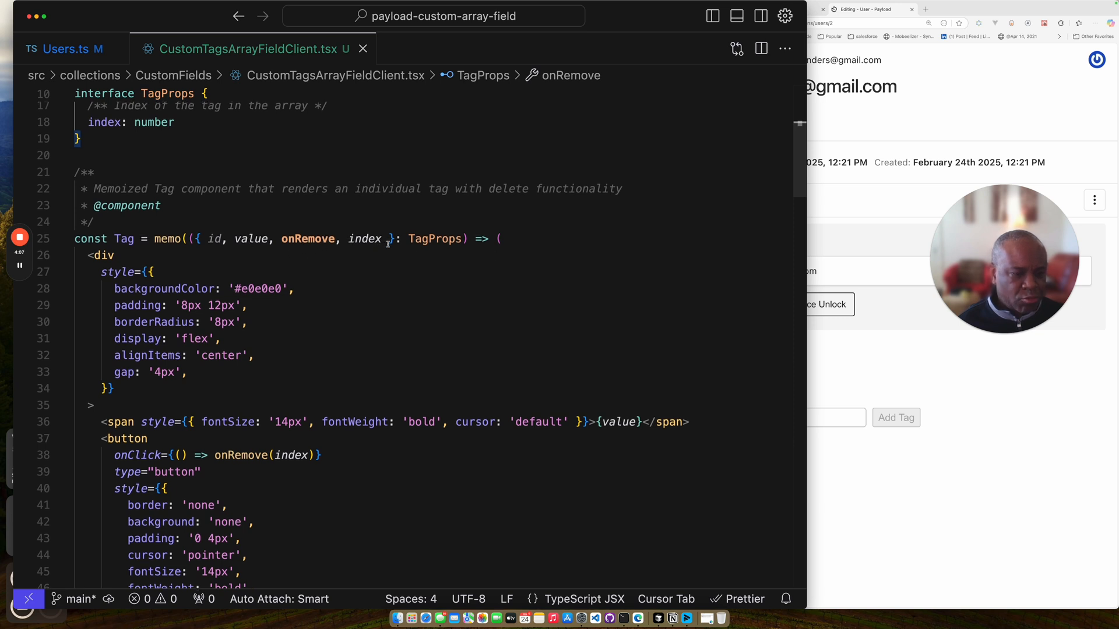
{"action": "scroll", "scroll_direction": "down", "scroll_amount": 3}
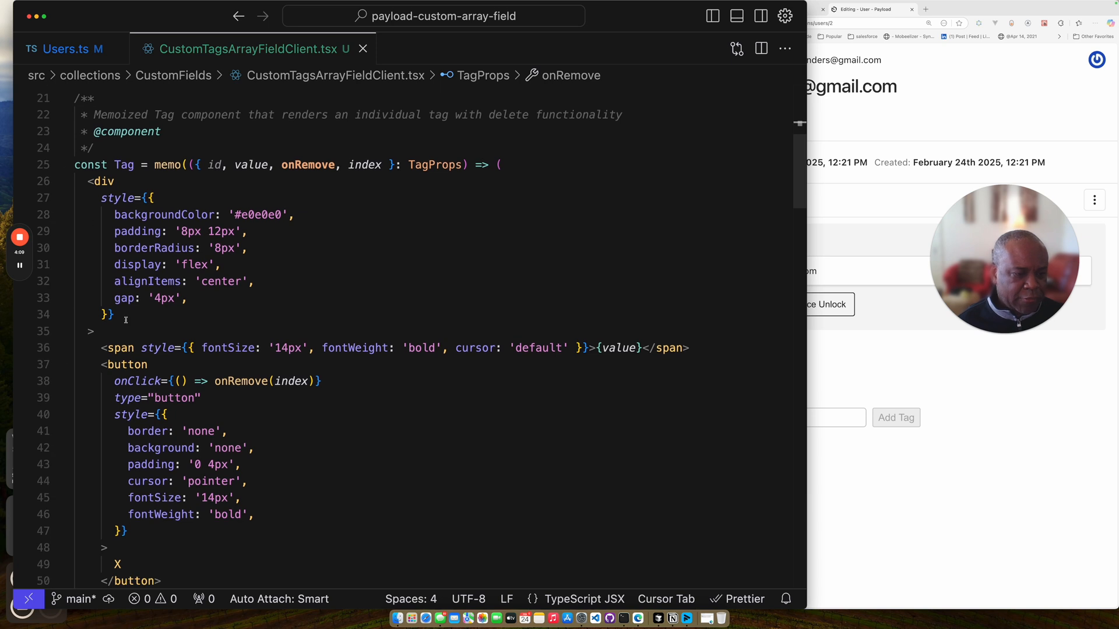
{"action": "scroll", "scroll_direction": "down", "scroll_amount": 3}
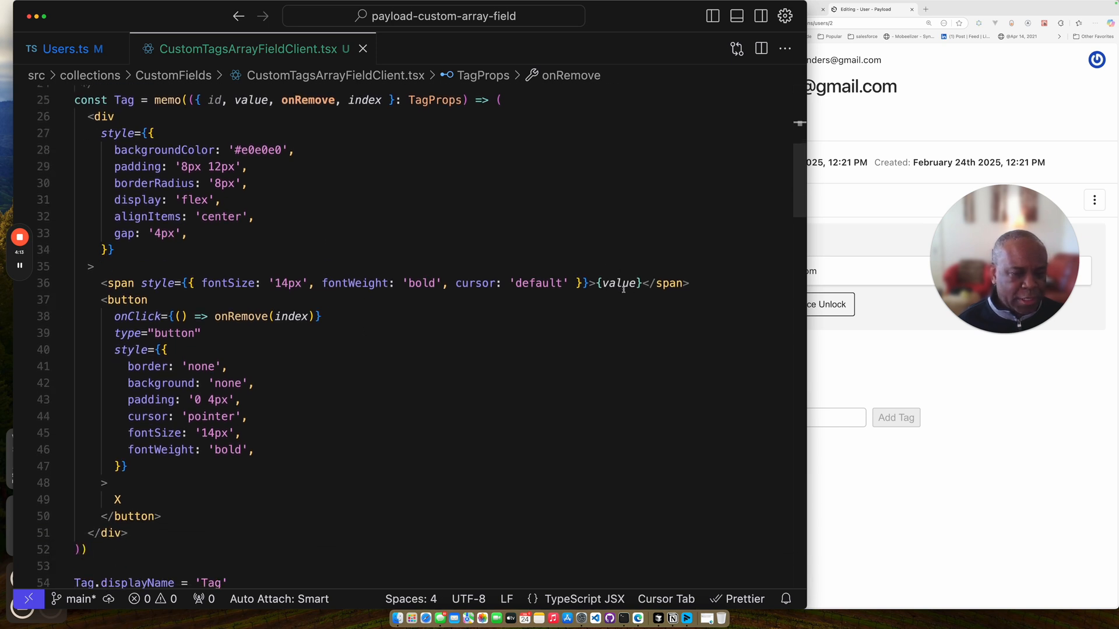
{"action": "scroll", "scroll_direction": "down", "scroll_amount": 3}
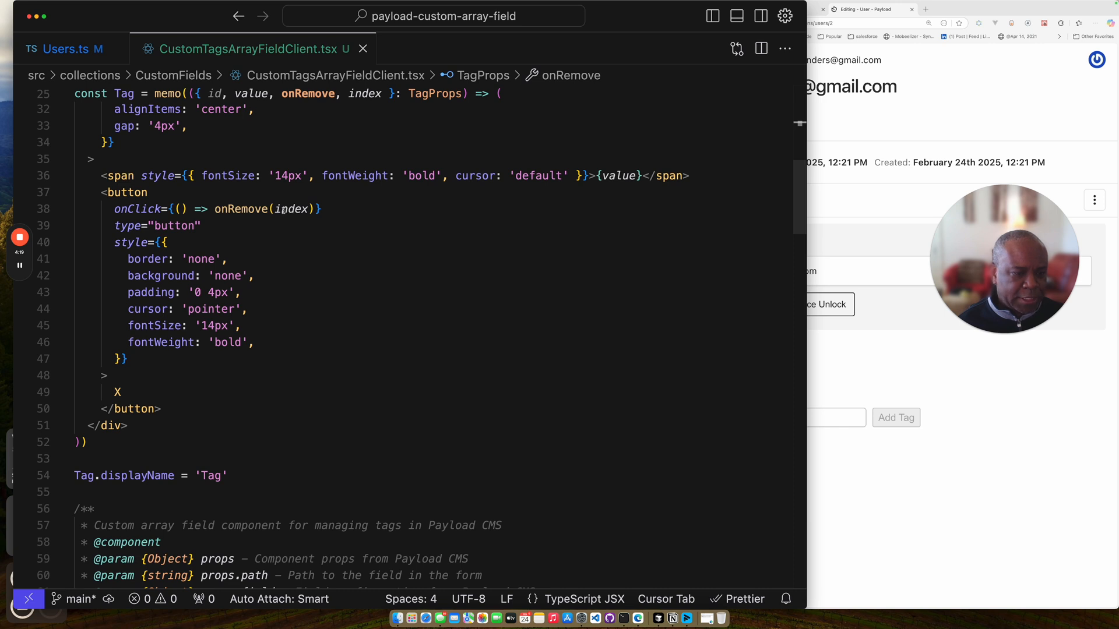
{"action": "scroll", "scroll_direction": "down", "scroll_amount": 3}
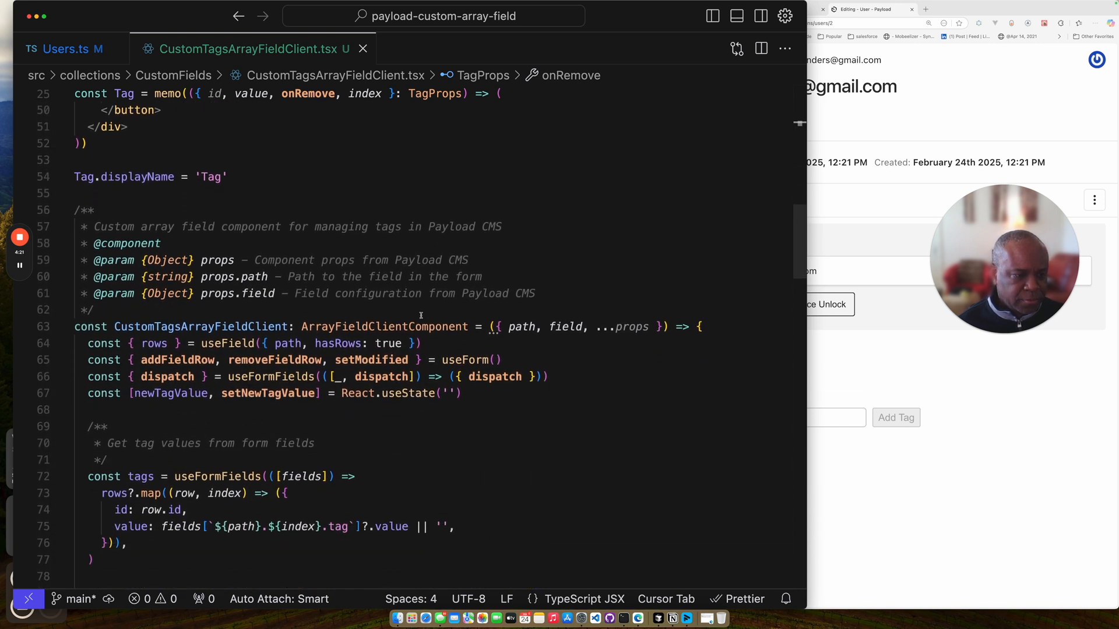
{"action": "scroll", "scroll_direction": "down", "scroll_amount": 3}
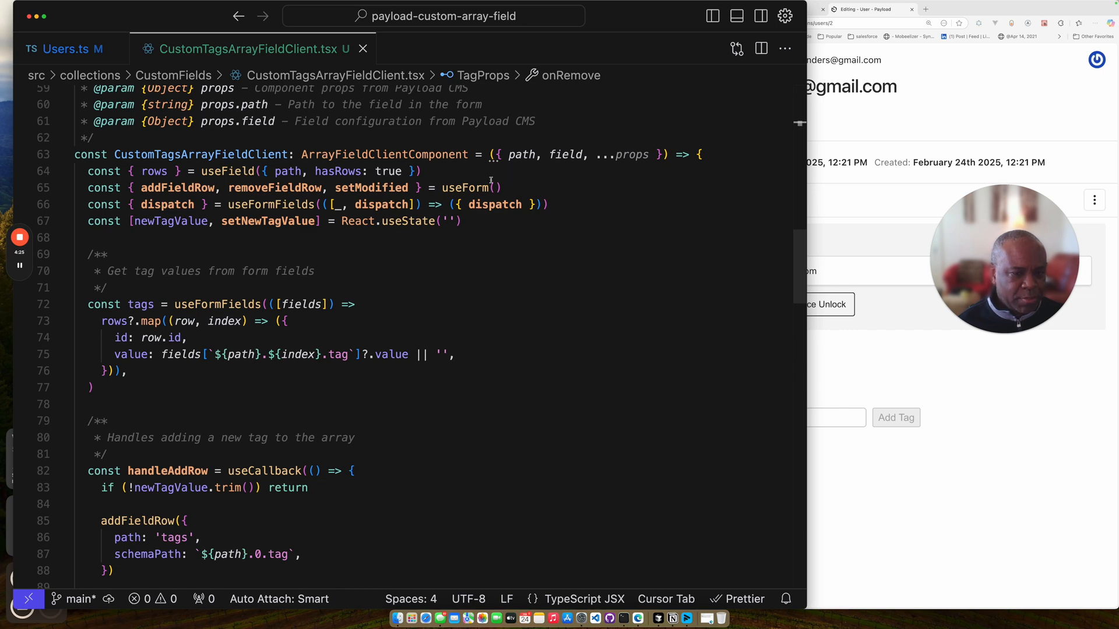
{"action": "mouse_move", "coordinate": [227, 171]}
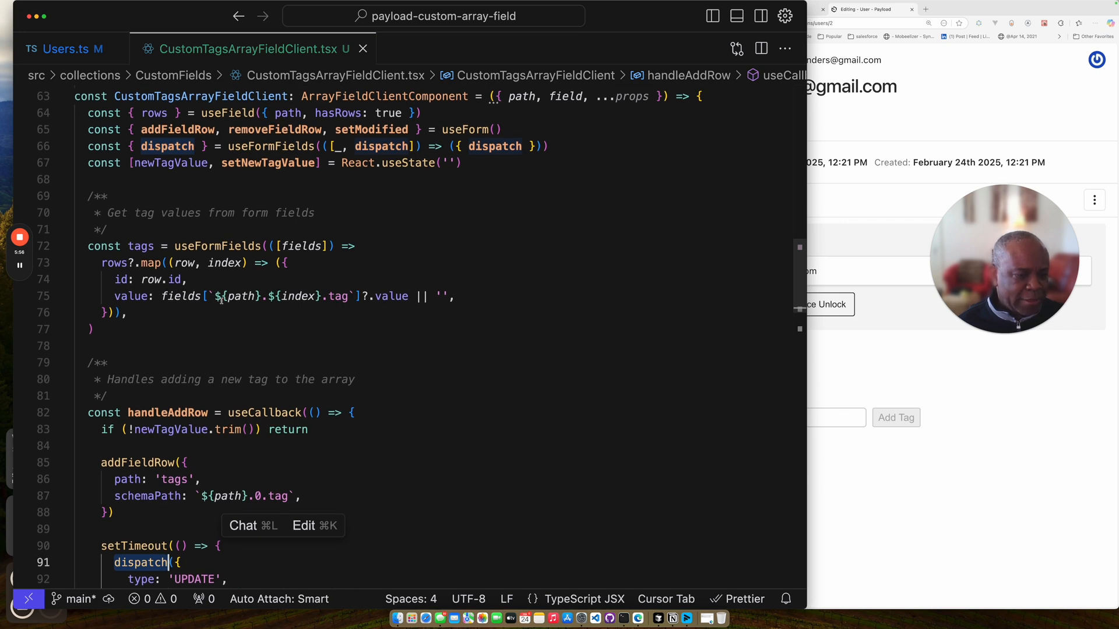
{"action": "mouse_move", "coordinate": [241, 296]}
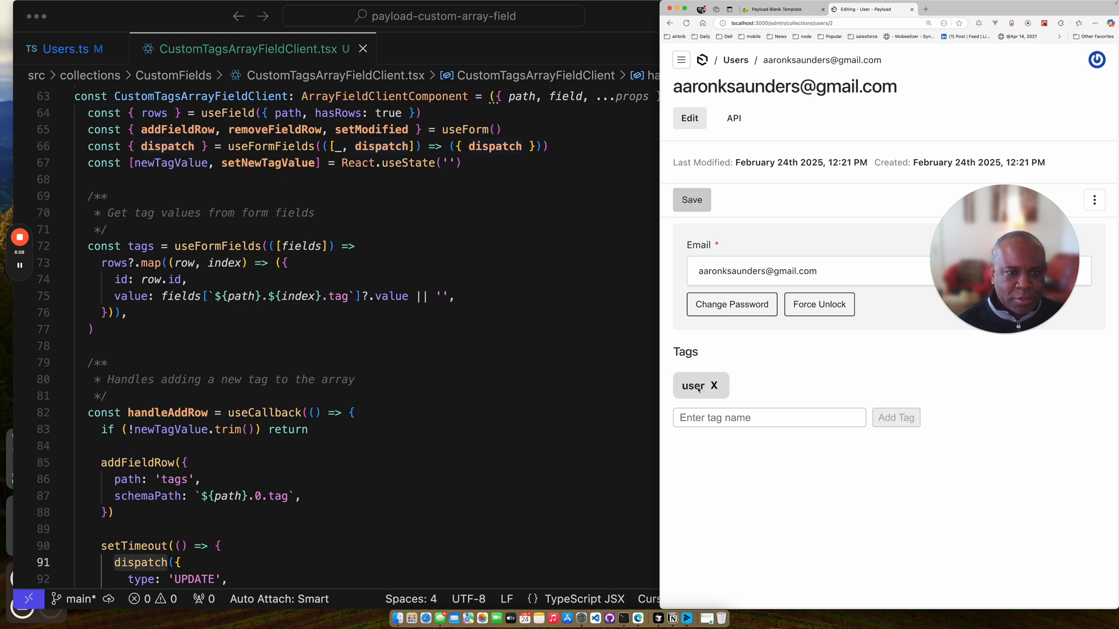
Select the 'tag' subfield name in Users.ts, then view handleKeyPress and handleRemoveTag.
{"action": "left_click", "coordinate": [71, 48]}
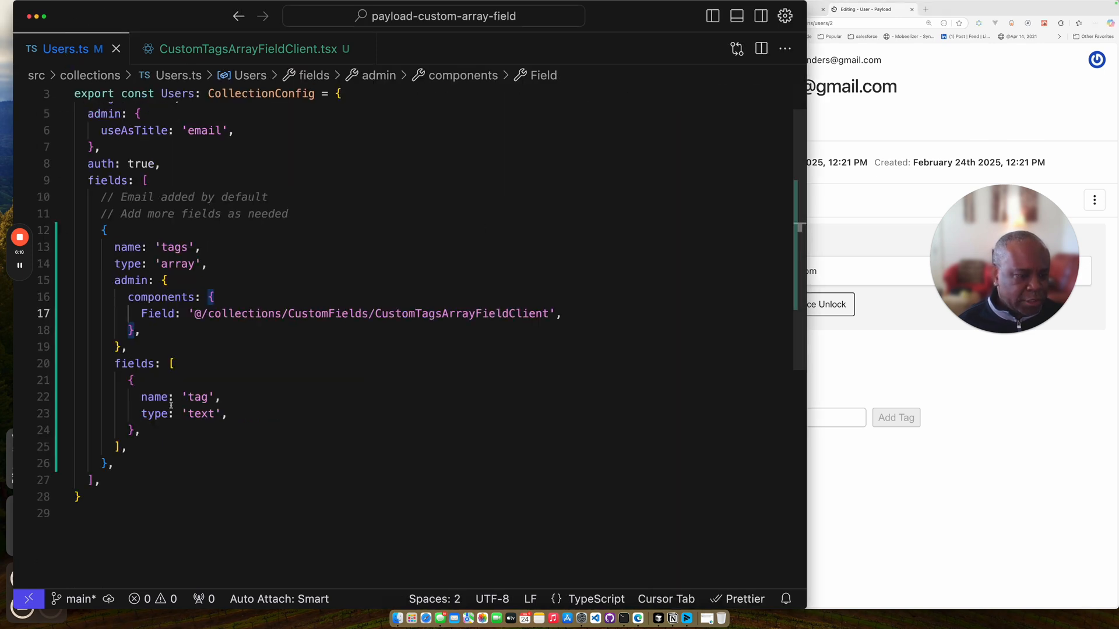
{"action": "double_click", "coordinate": [197, 397]}
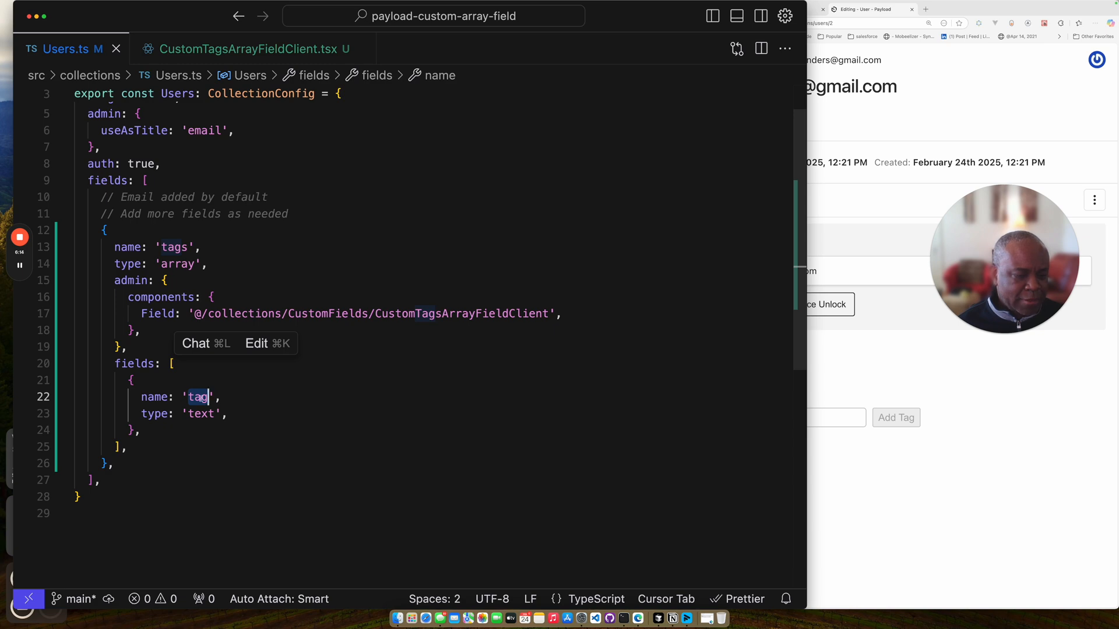
{"action": "left_click", "coordinate": [246, 49]}
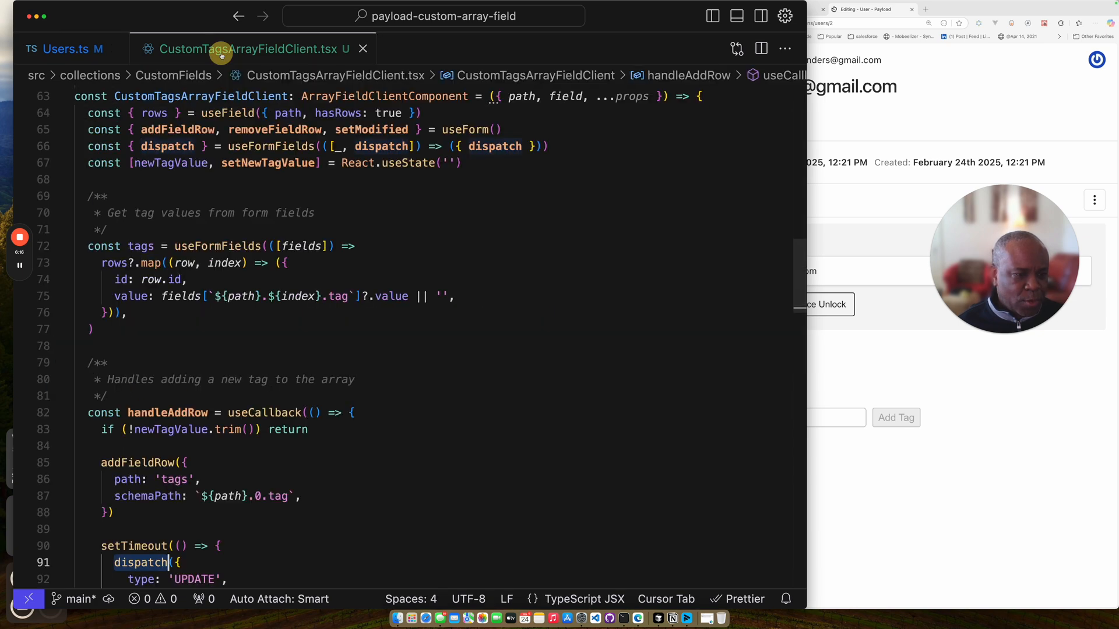
{"action": "scroll", "scroll_direction": "down", "scroll_amount": 3}
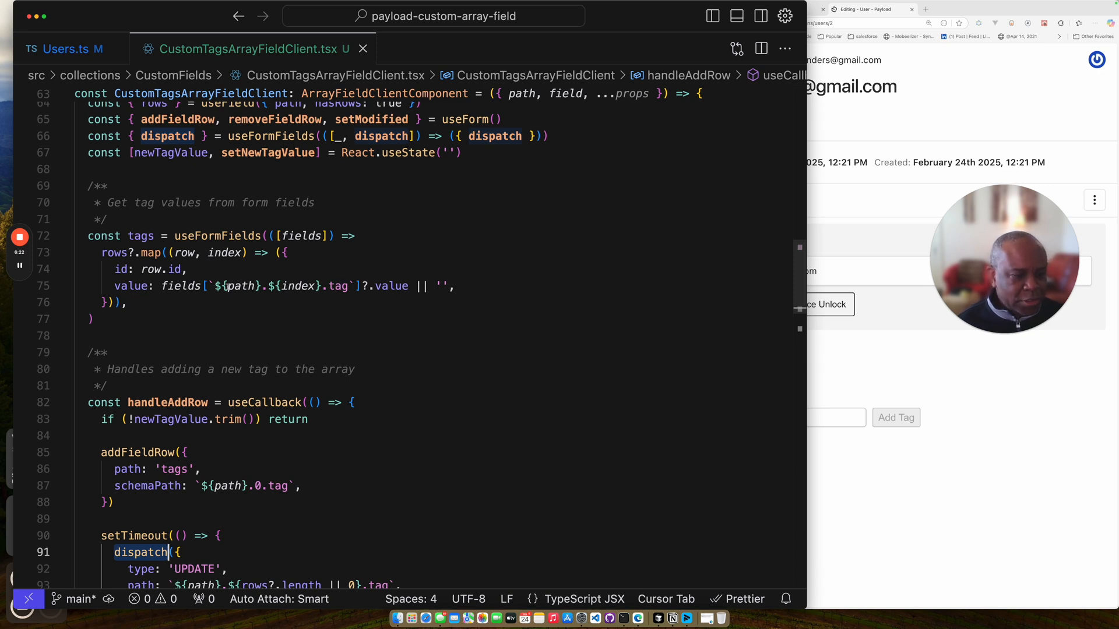
{"action": "mouse_move", "coordinate": [299, 286]}
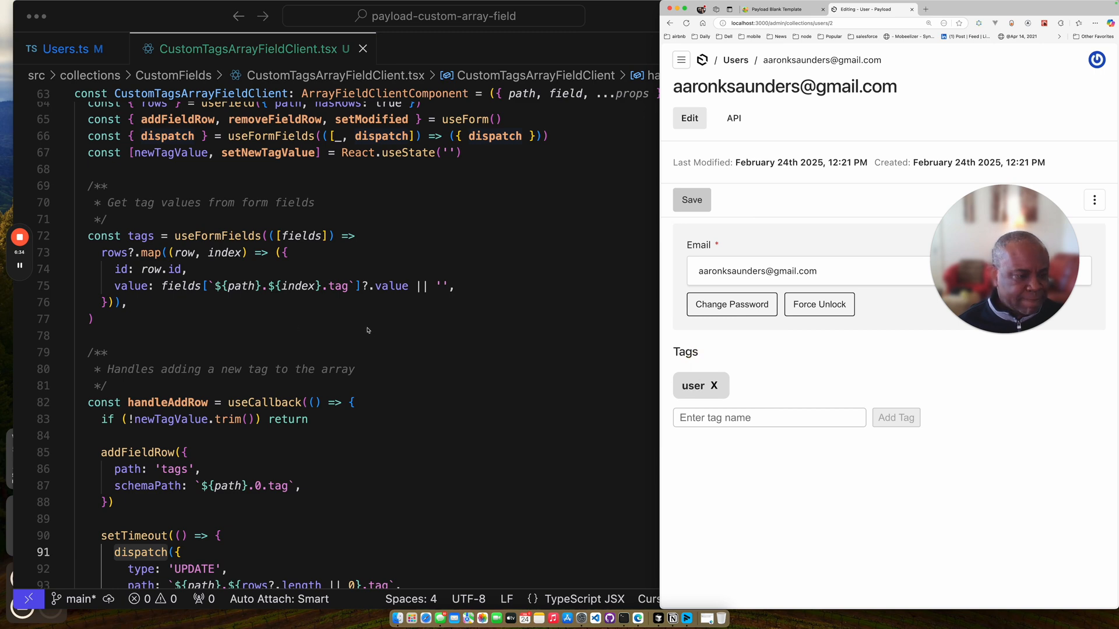
{"action": "scroll", "scroll_direction": "down", "scroll_amount": 3}
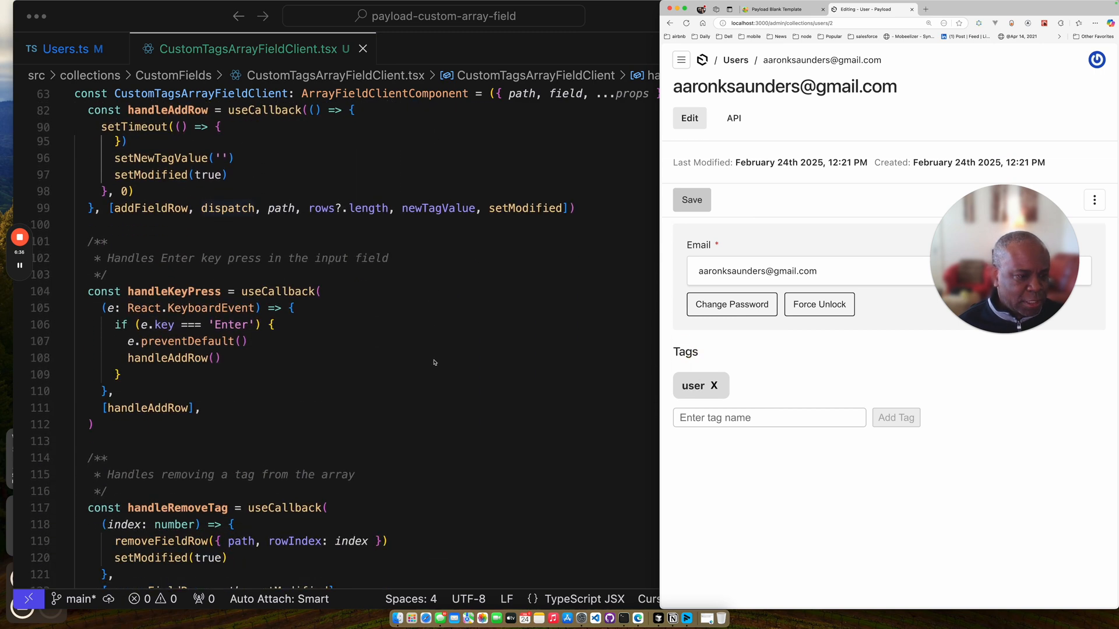
Review the tagList useMemo and JSX, then return to handleAddRow's dispatch block.
{"action": "scroll", "scroll_direction": "down", "scroll_amount": 3}
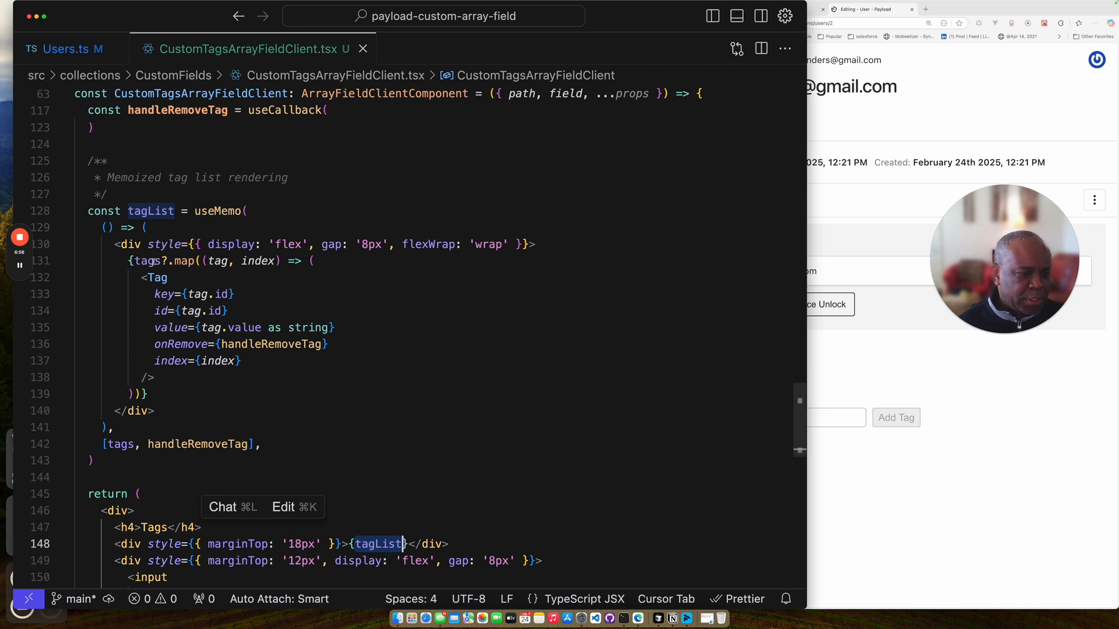
{"action": "mouse_move", "coordinate": [146, 261]}
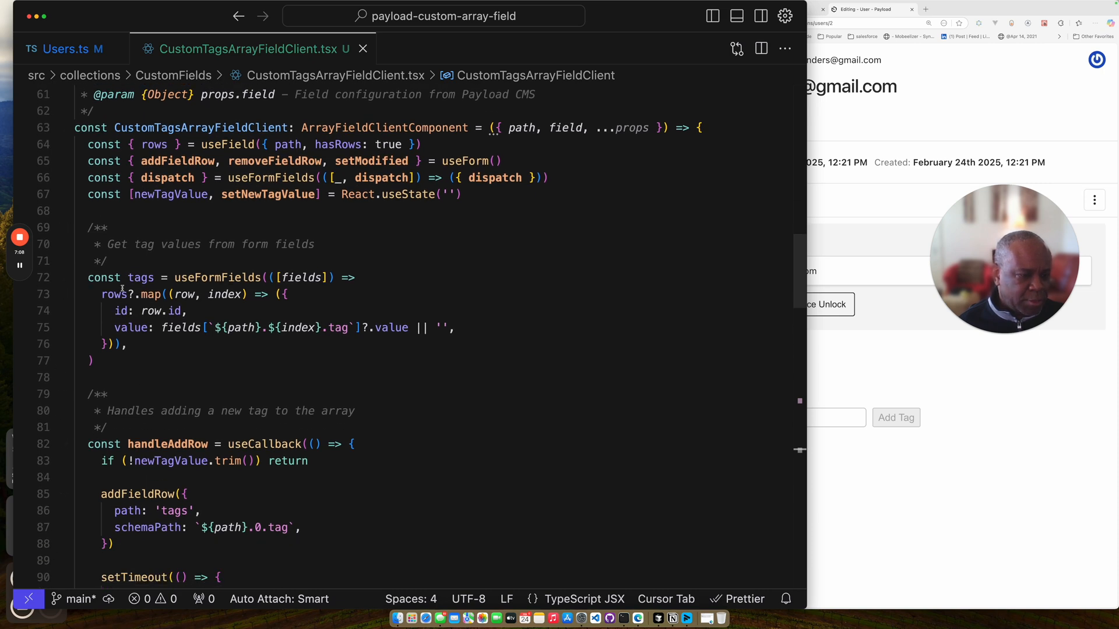
{"action": "scroll", "scroll_direction": "down", "scroll_amount": 3}
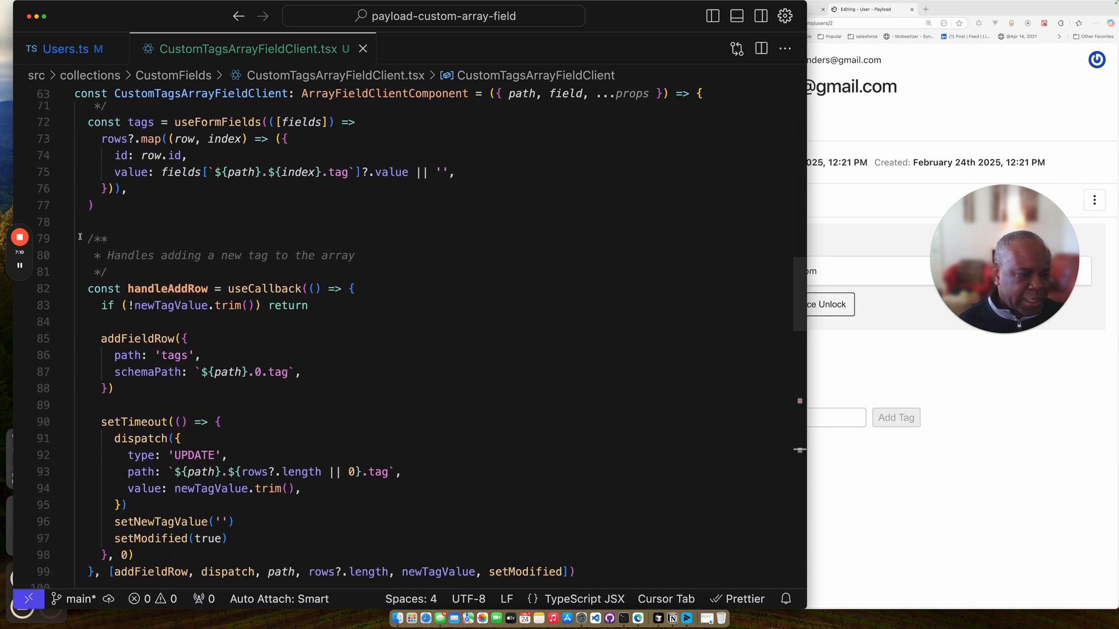
{"action": "mouse_move", "coordinate": [167, 289]}
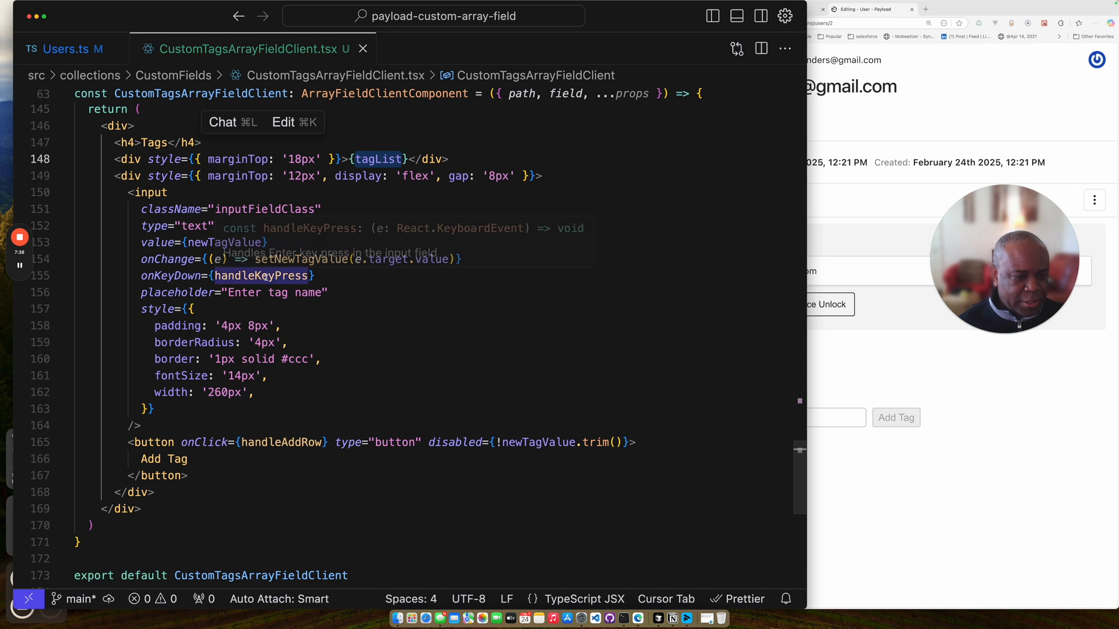
{"action": "mouse_move", "coordinate": [296, 452]}
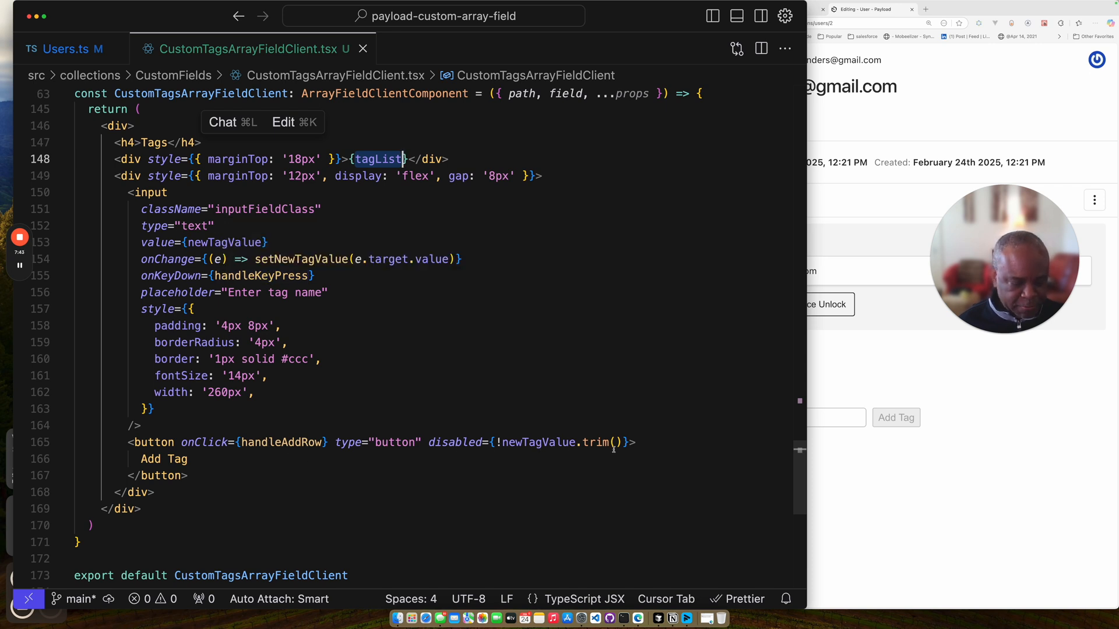
{"action": "mouse_move", "coordinate": [280, 442]}
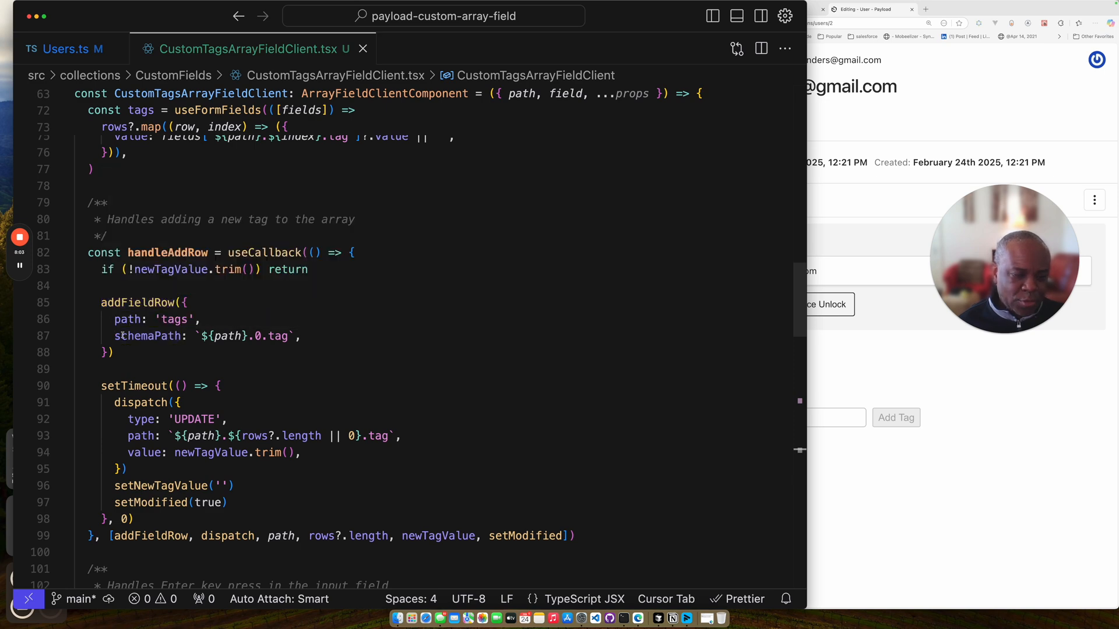
Scroll through handleAddRow and handleKeyPress in CustomTagsArrayFieldClient.tsx.
{"action": "scroll", "scroll_direction": "down", "scroll_amount": 3}
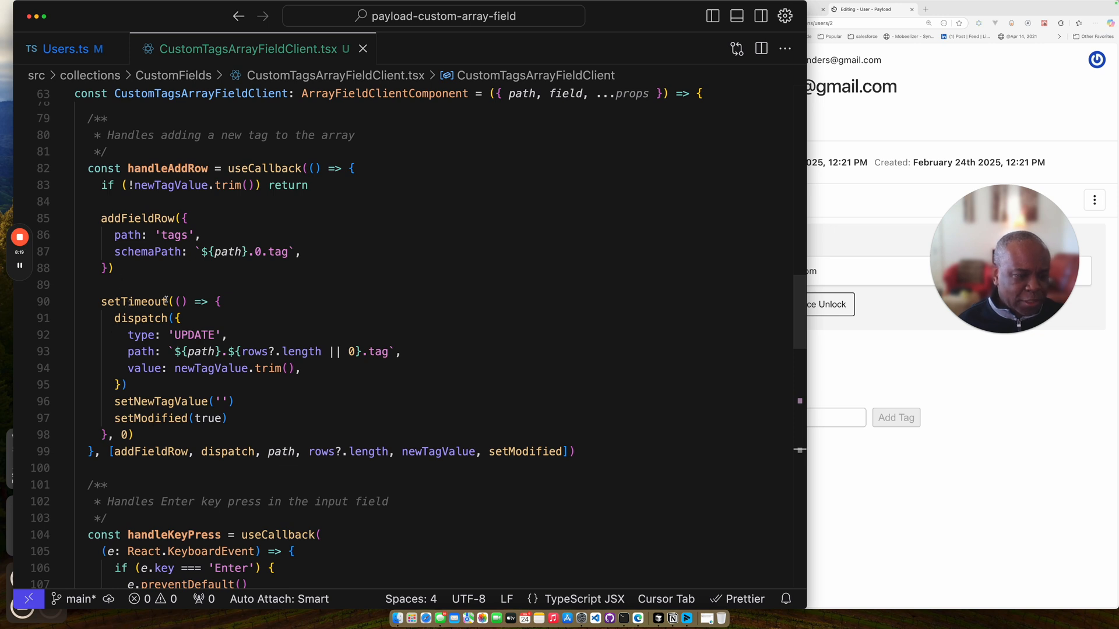
{"action": "mouse_move", "coordinate": [243, 335]}
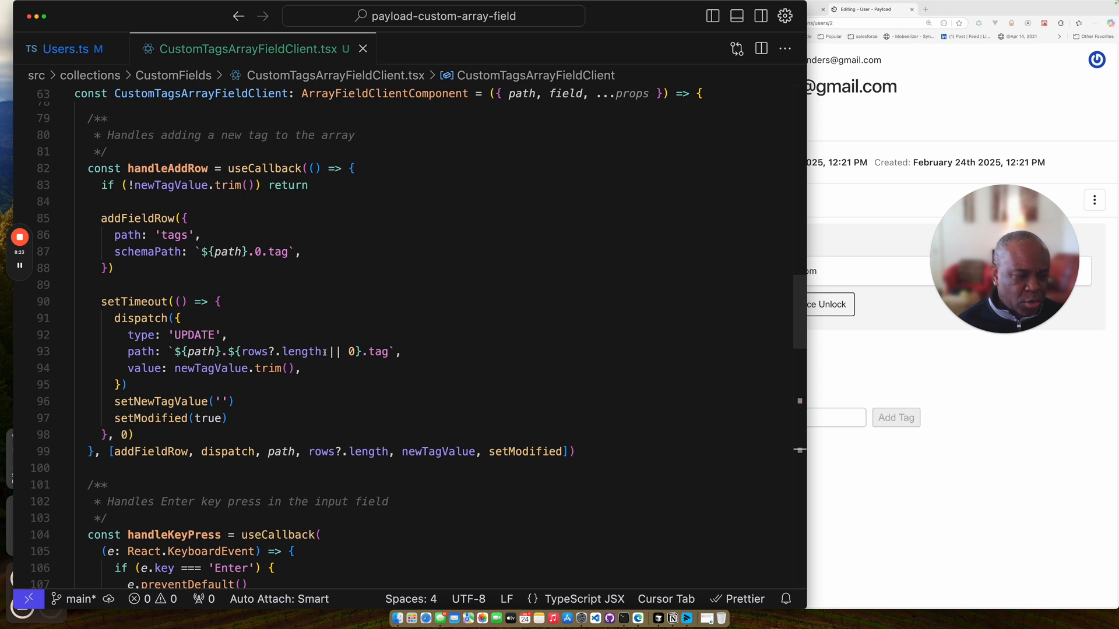
{"action": "mouse_move", "coordinate": [301, 352]}
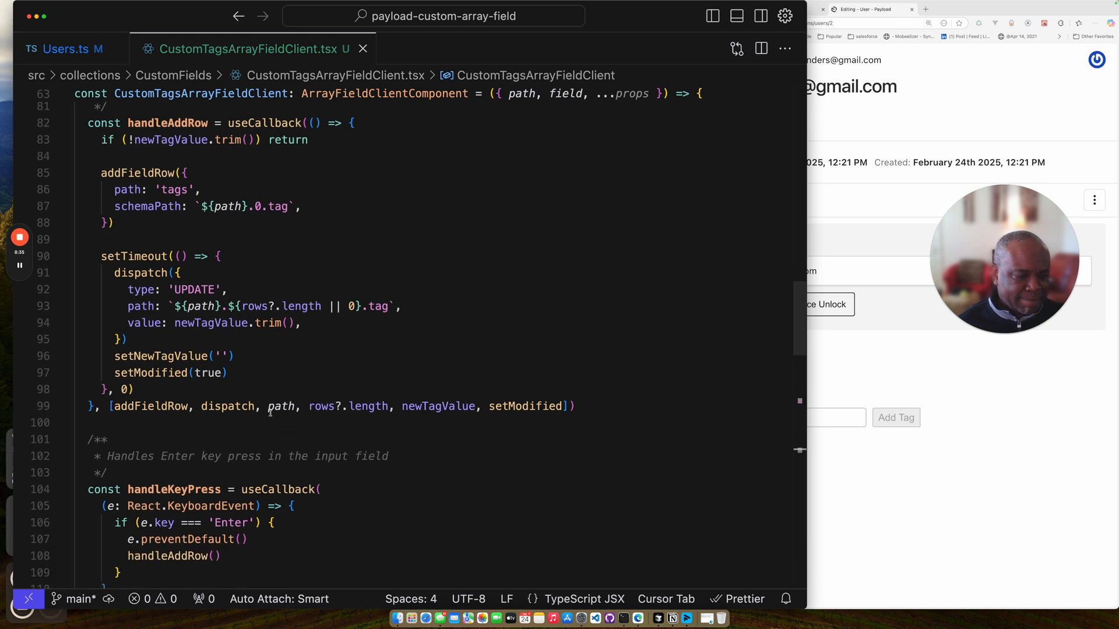
{"action": "scroll", "scroll_direction": "down", "scroll_amount": 3}
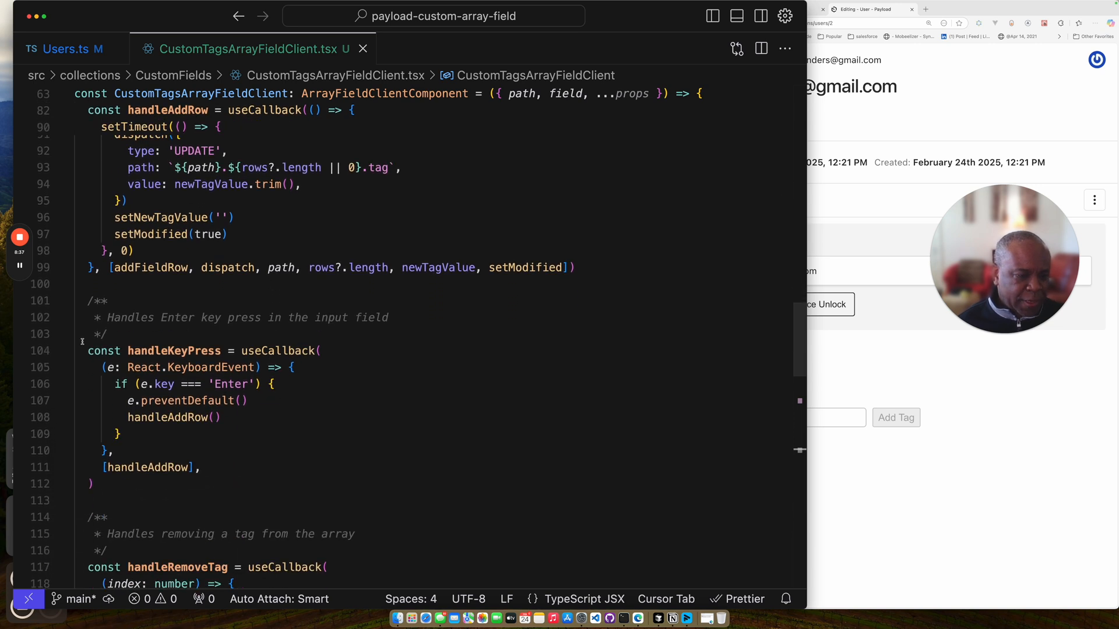
{"action": "mouse_move", "coordinate": [174, 350]}
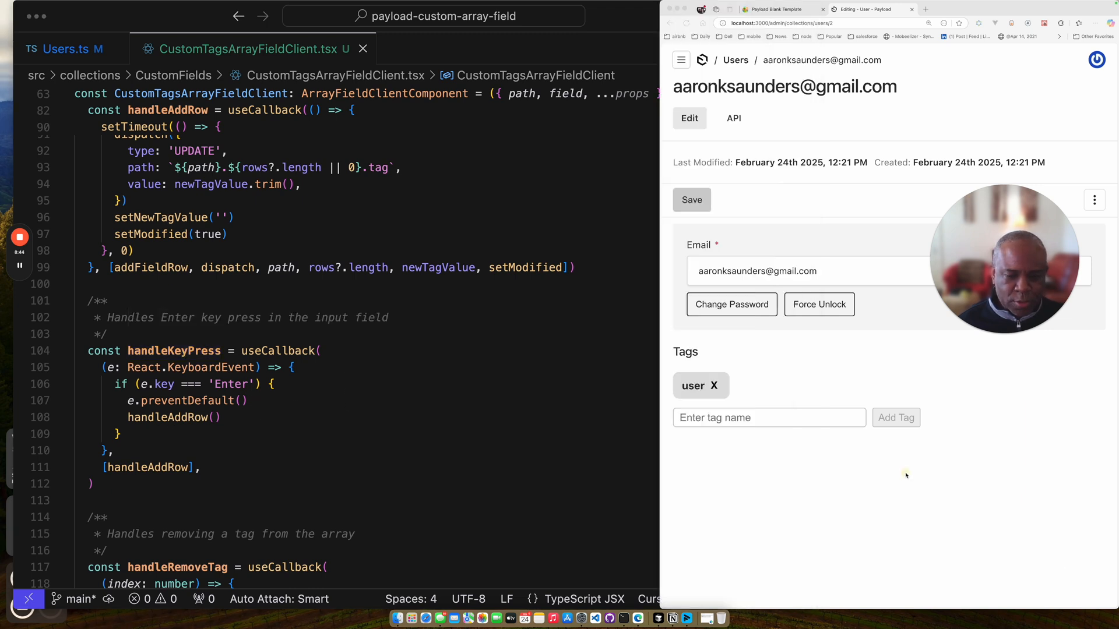
Add a 'test' tag beside 'user' and save the second user's record.
{"action": "left_click", "coordinate": [756, 417]}
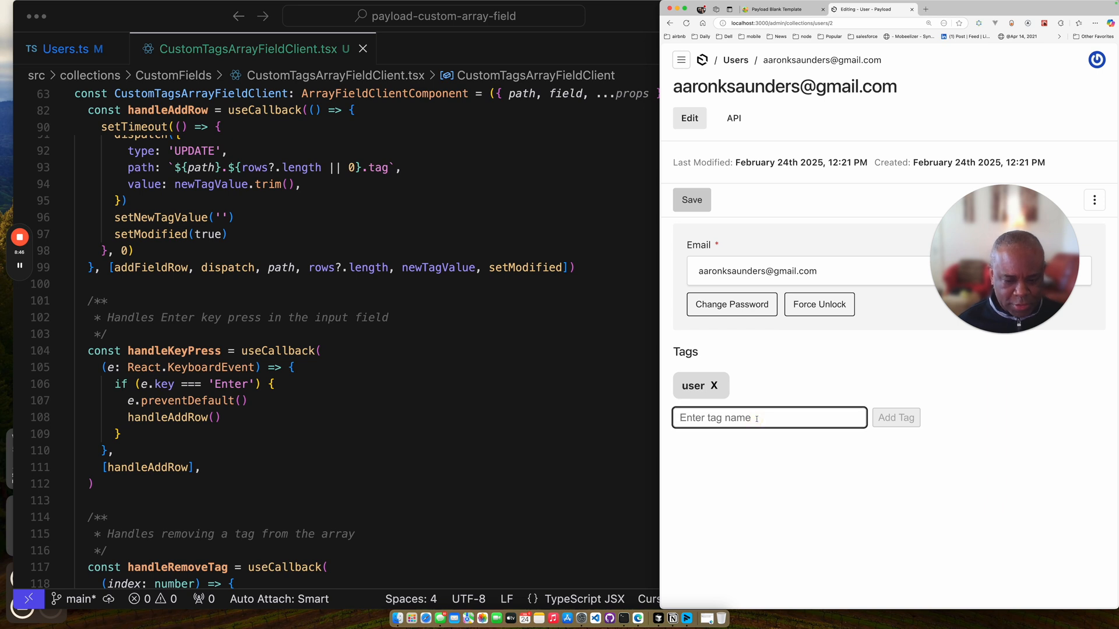
{"action": "type", "text": "test"}
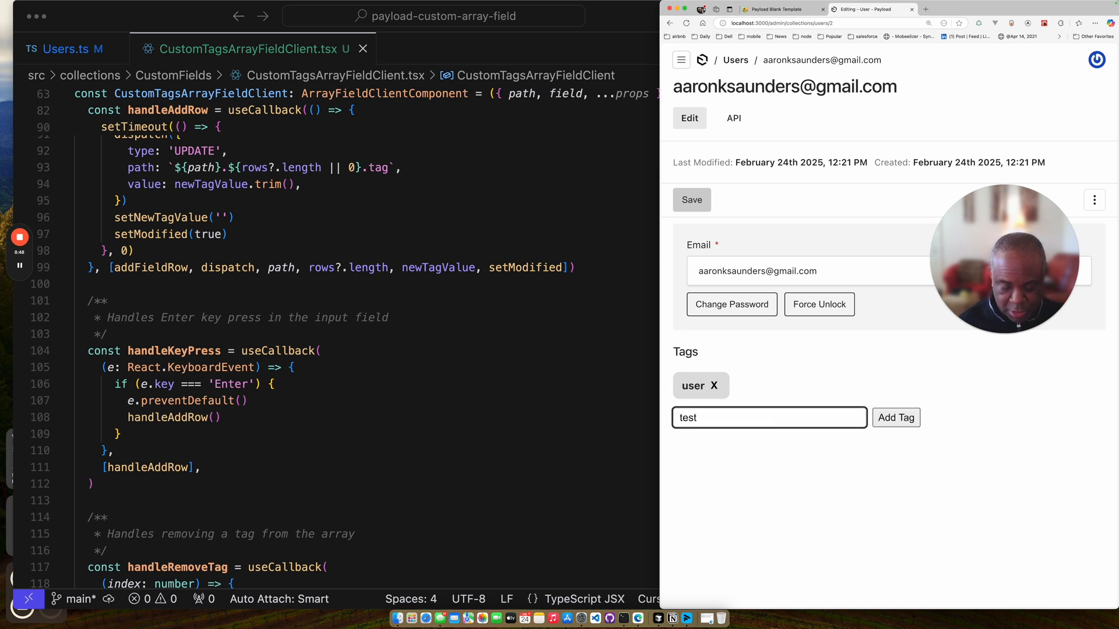
{"action": "left_click", "coordinate": [896, 418]}
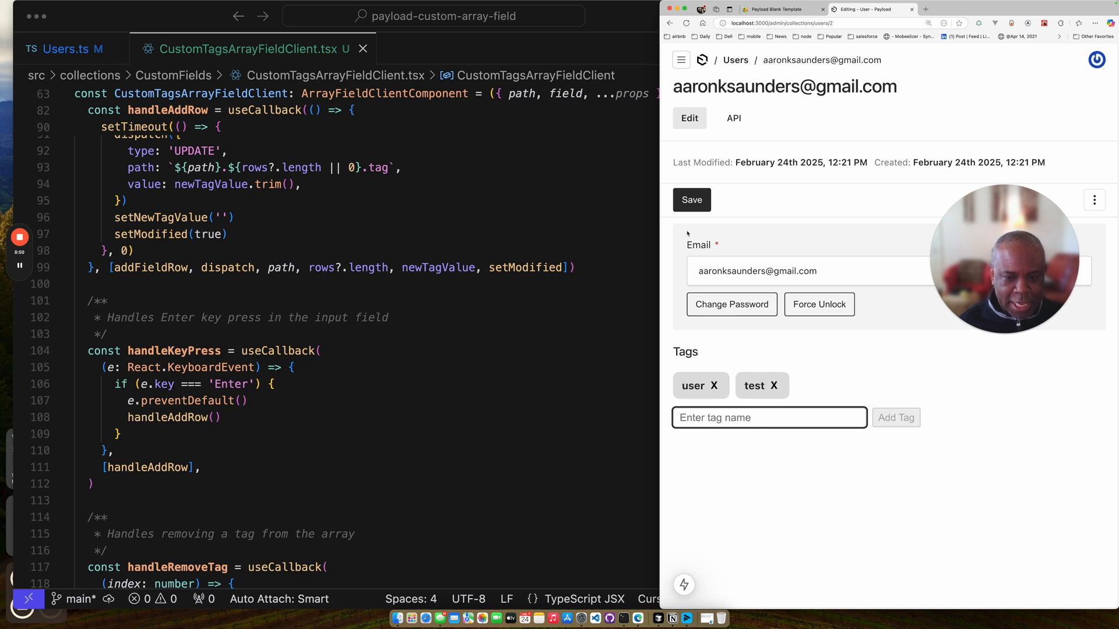
{"action": "left_click", "coordinate": [692, 199]}
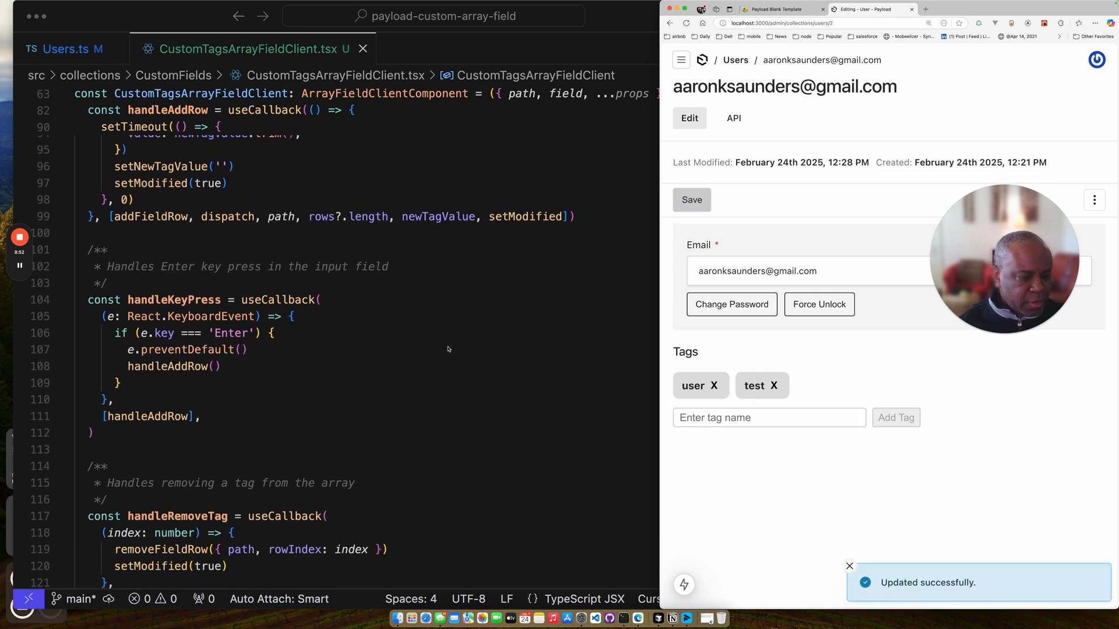
{"action": "scroll", "scroll_direction": "down", "scroll_amount": 3}
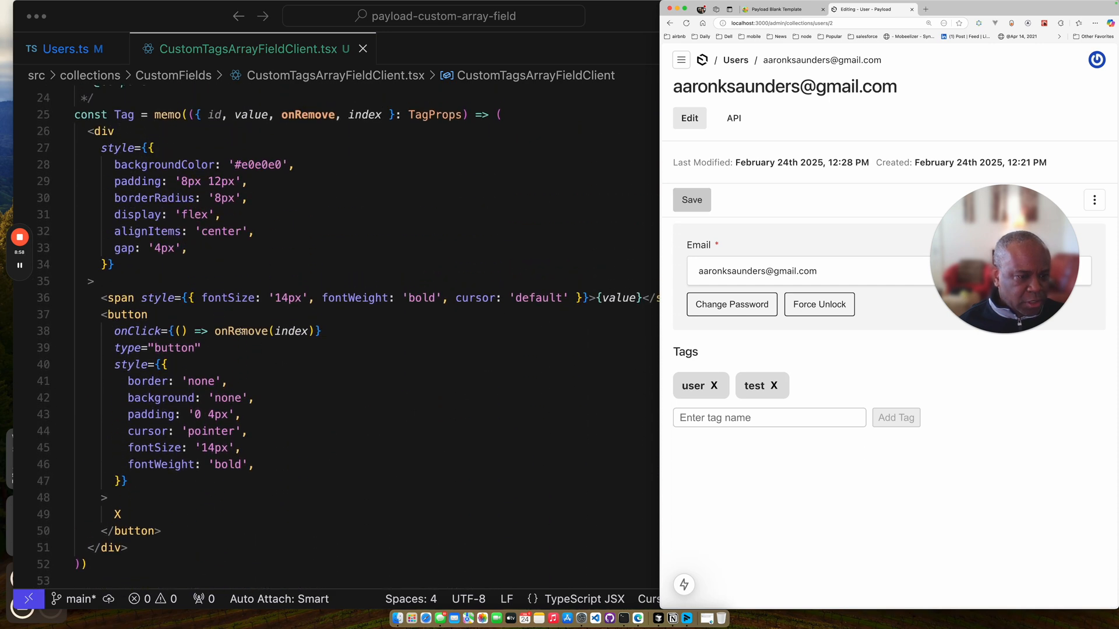
Scroll through the handleRemoveTag handler and the tagList useMemo in the component code.
{"action": "scroll", "scroll_direction": "down", "scroll_amount": 3}
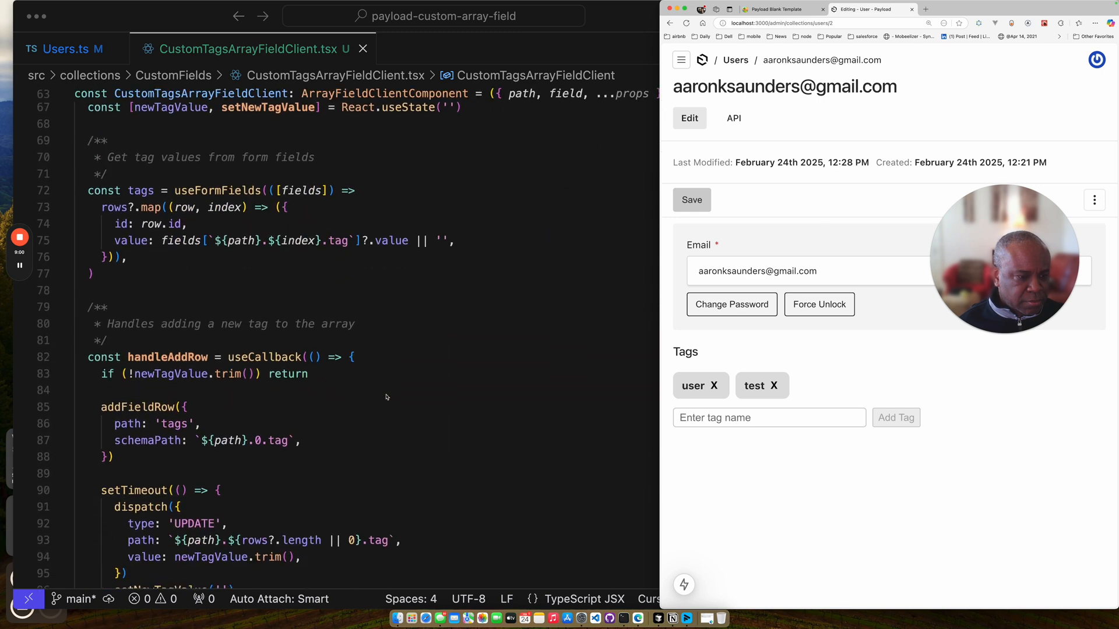
{"action": "scroll", "scroll_direction": "down", "scroll_amount": 3}
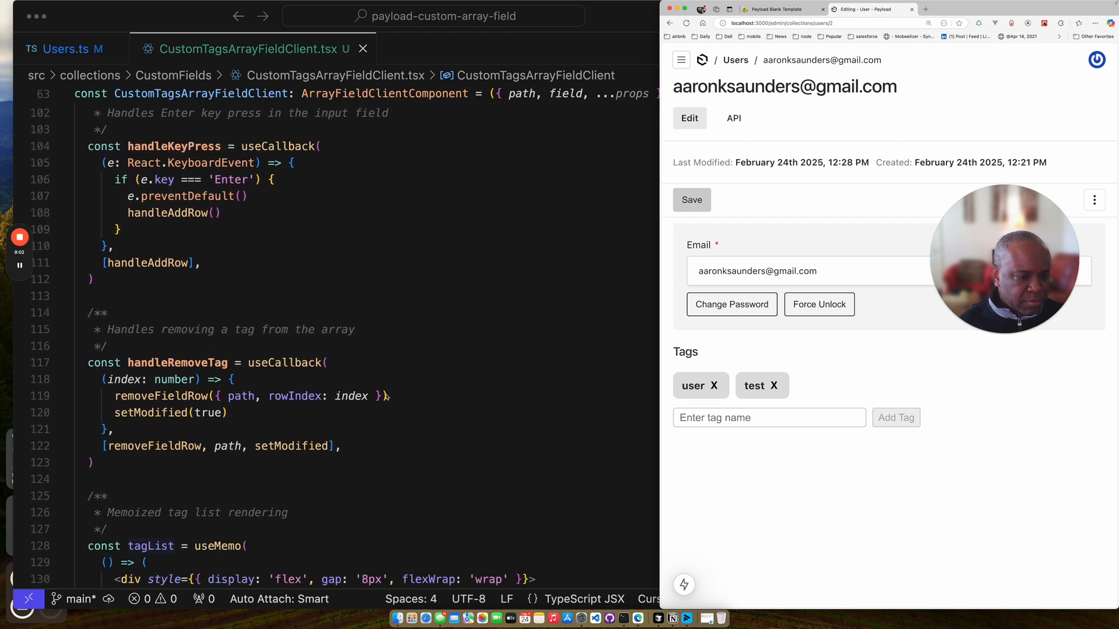
{"action": "scroll", "scroll_direction": "down", "scroll_amount": 3}
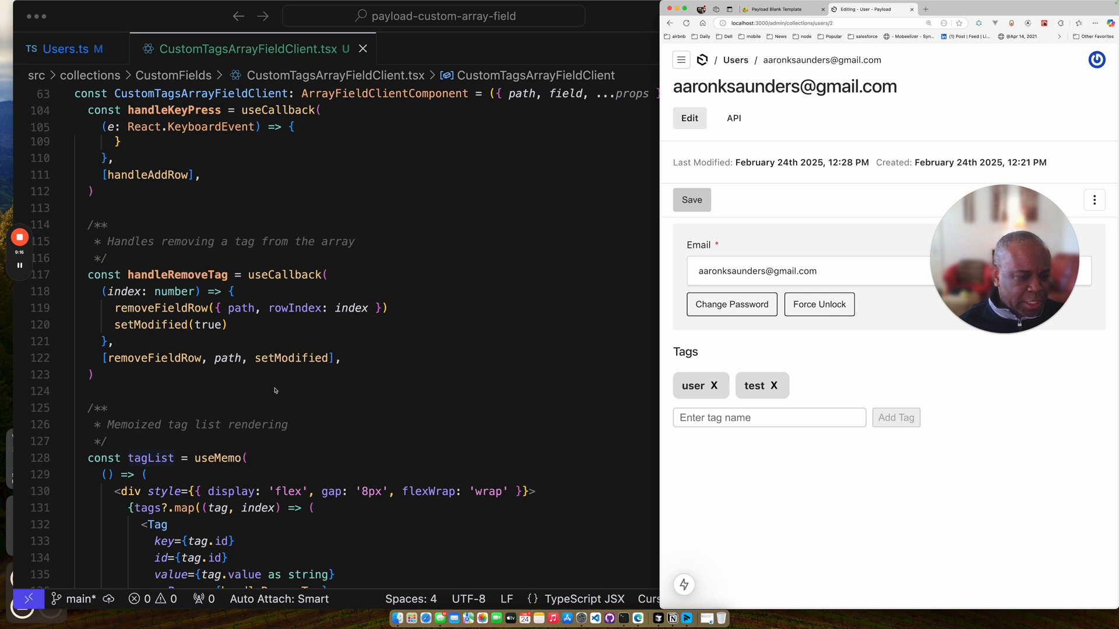
{"action": "scroll", "scroll_direction": "down", "scroll_amount": 3}
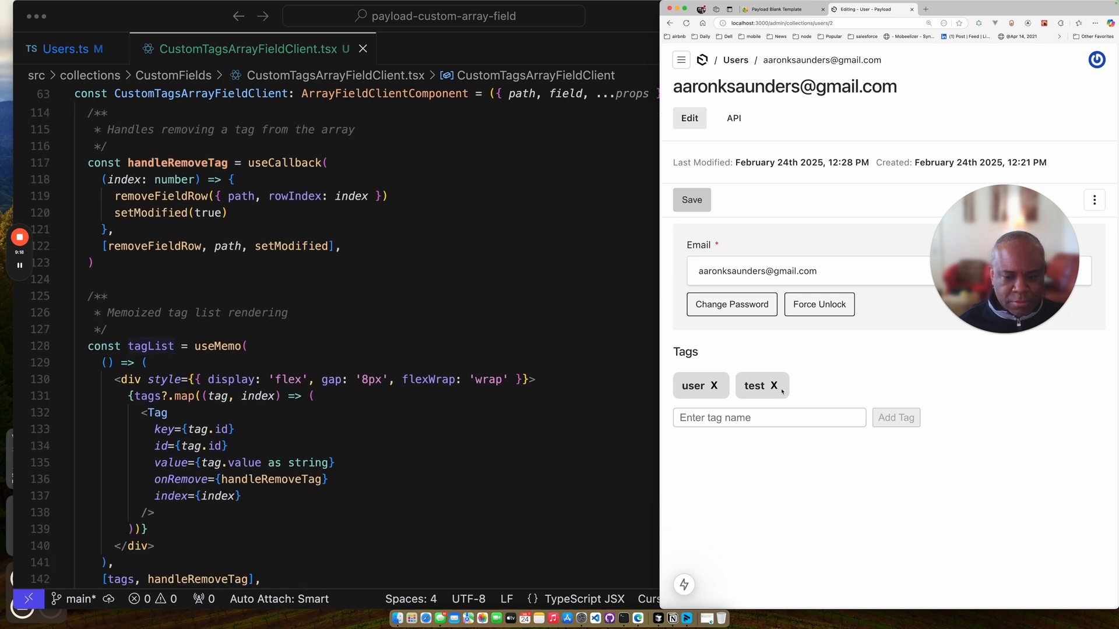
Remove the 'test' chip so only 'user' remains, then scroll to the returned tag markup.
{"action": "left_click", "coordinate": [774, 385]}
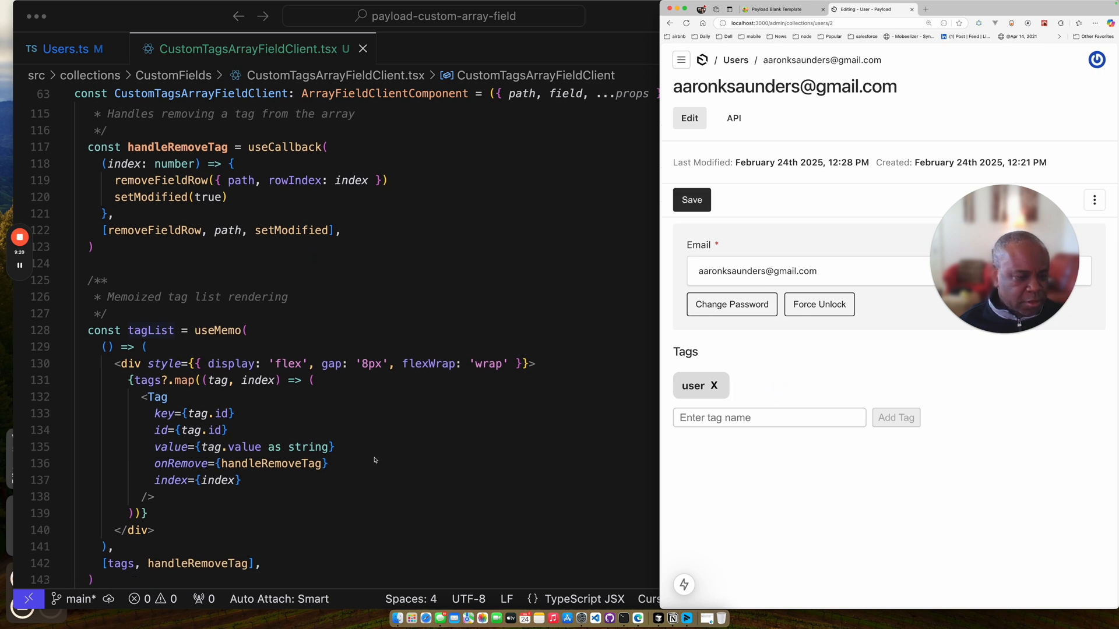
{"action": "scroll", "scroll_direction": "down", "scroll_amount": 3}
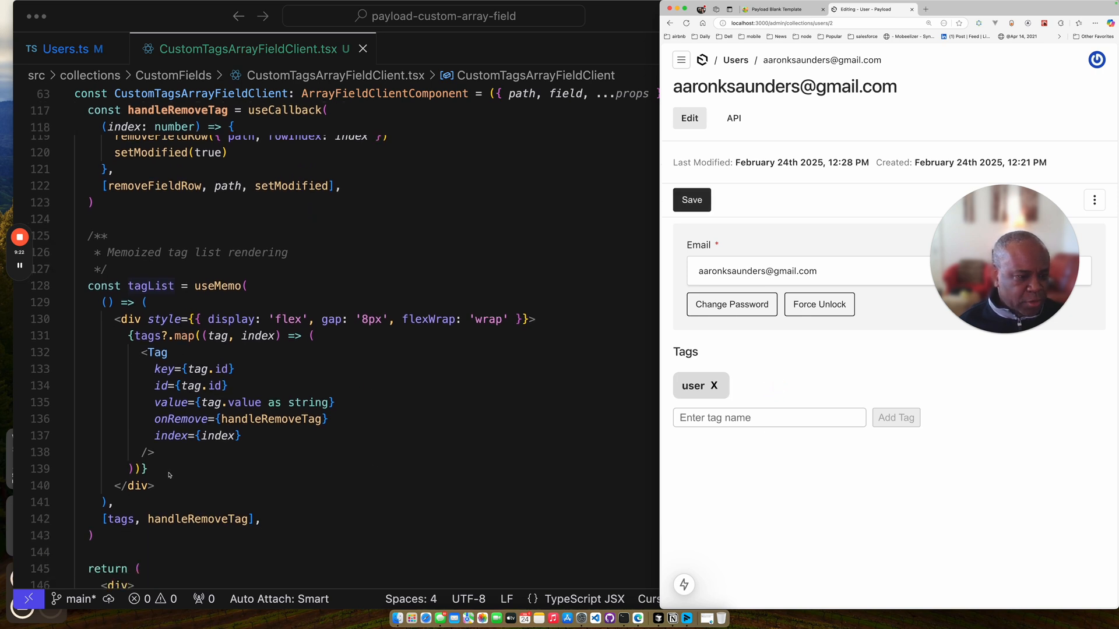
{"action": "scroll", "scroll_direction": "down", "scroll_amount": 3}
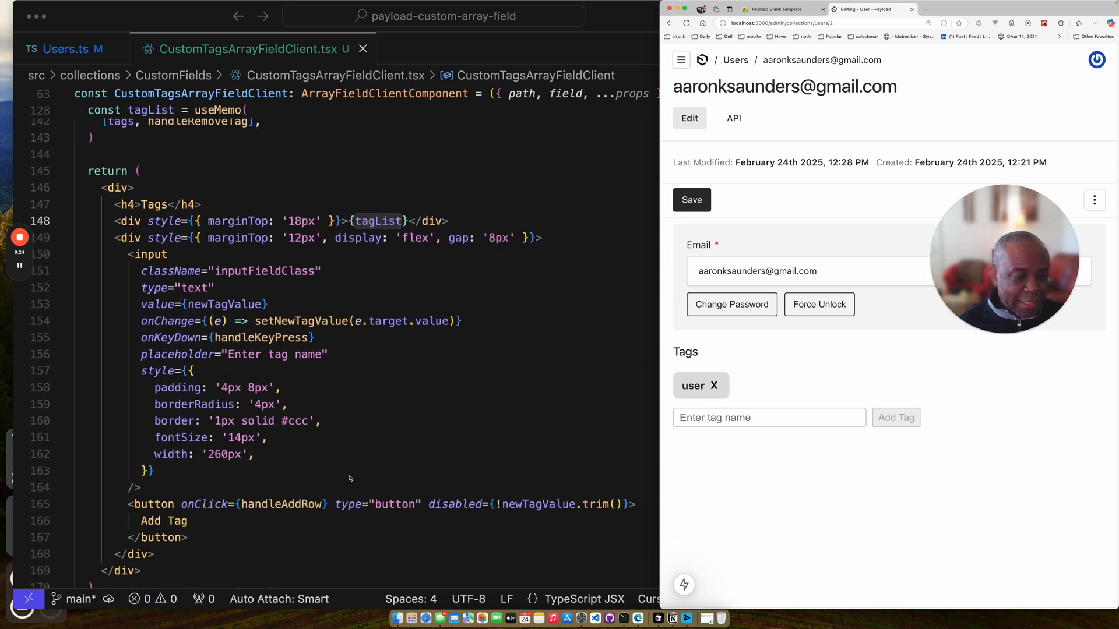
Select ArrayFieldClientComponent and scroll through useField, useForm and useFormFields to handleAddRow.
{"action": "scroll", "scroll_direction": "down", "scroll_amount": 3}
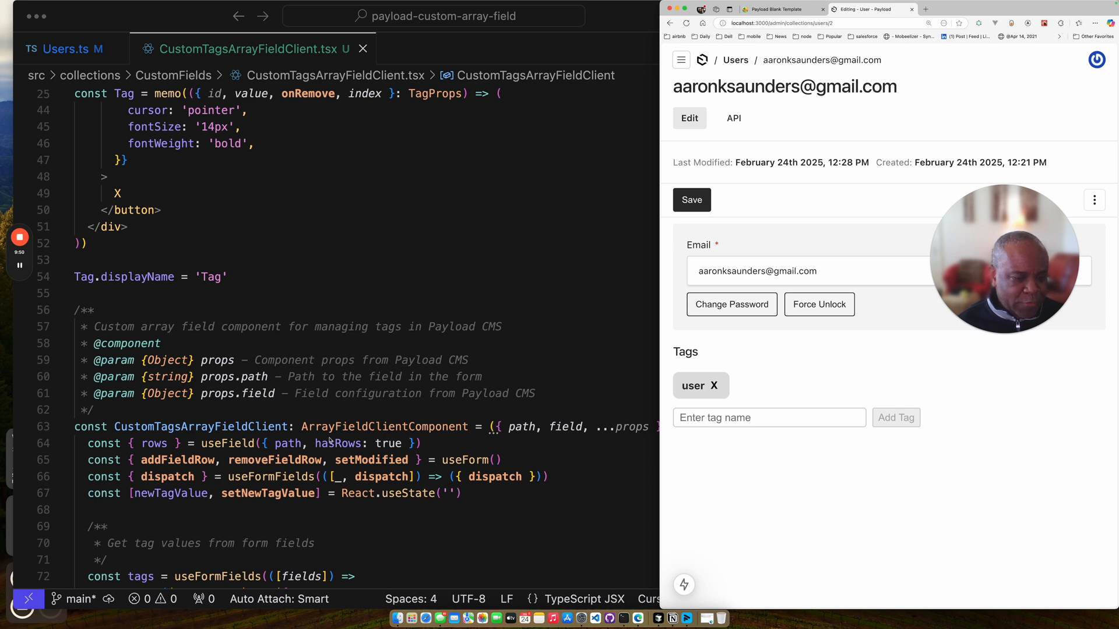
{"action": "double_click", "coordinate": [381, 427]}
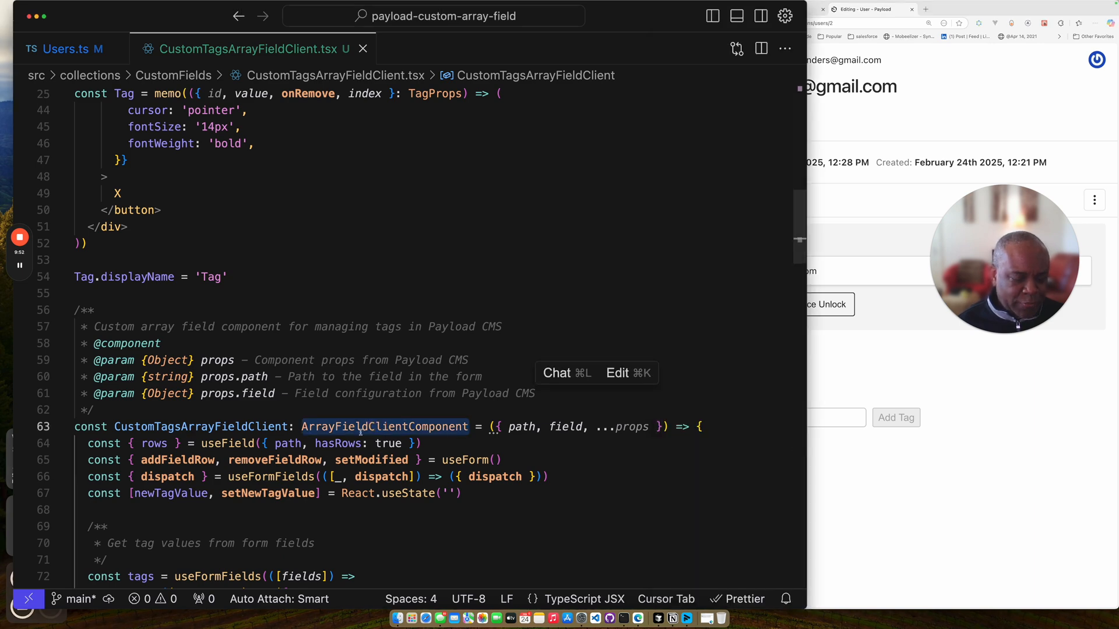
{"action": "mouse_move", "coordinate": [381, 429]}
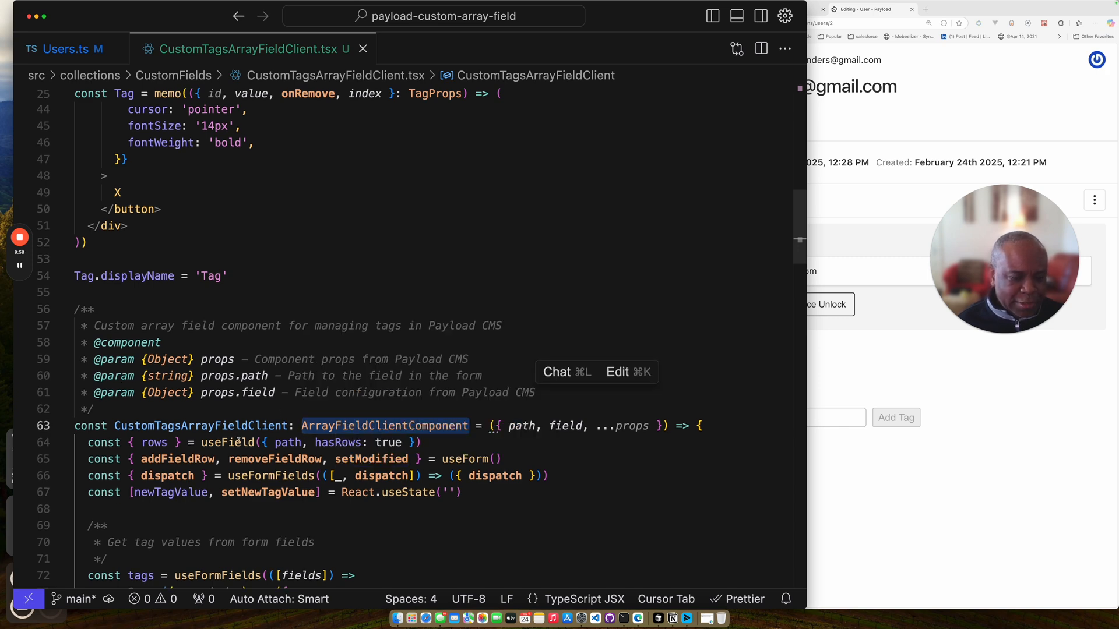
{"action": "mouse_move", "coordinate": [338, 443]}
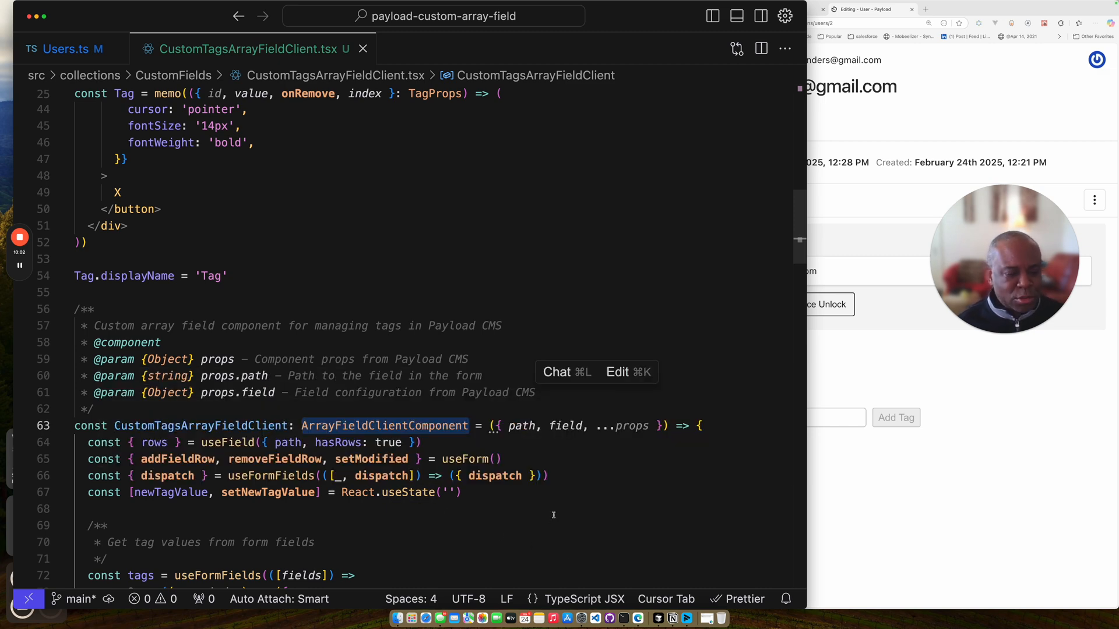
{"action": "scroll", "scroll_direction": "down", "scroll_amount": 3}
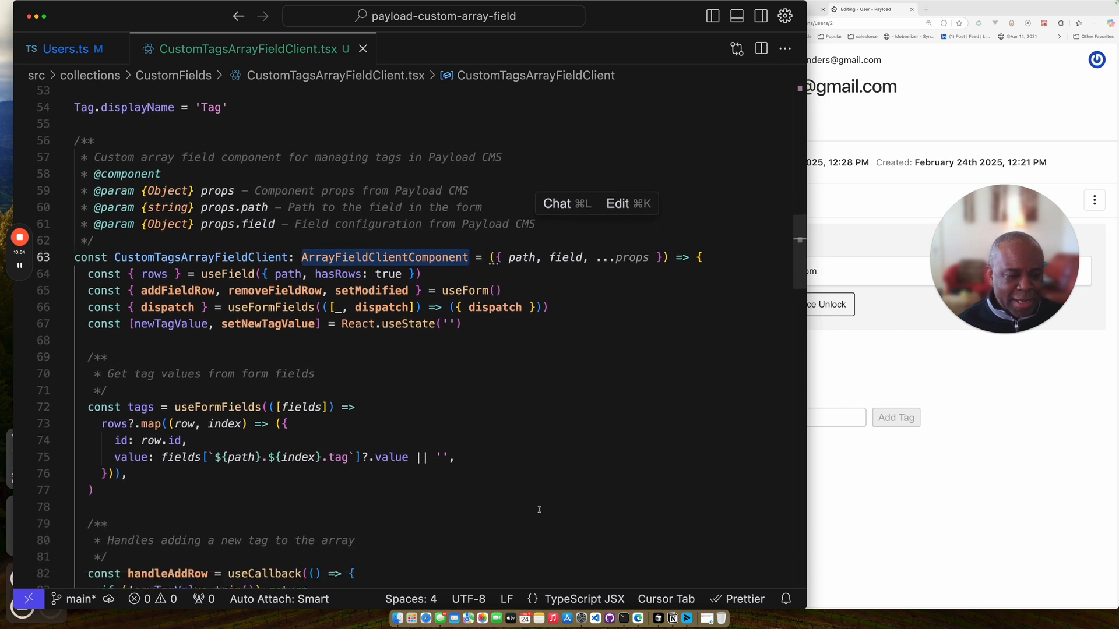
{"action": "scroll", "scroll_direction": "down", "scroll_amount": 3}
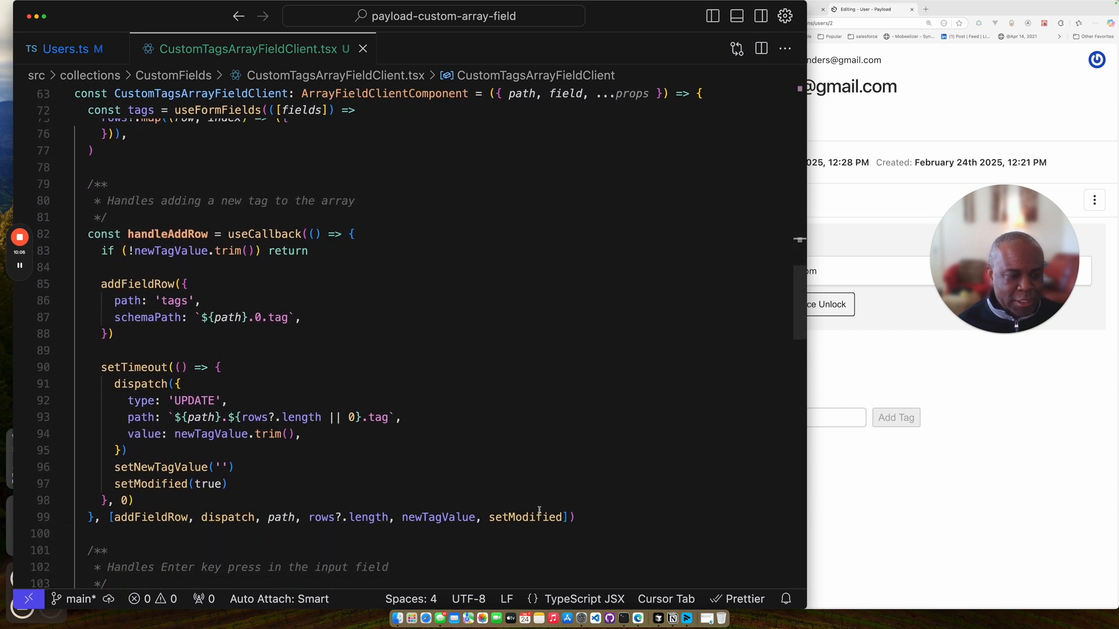
{"action": "scroll", "scroll_direction": "down", "scroll_amount": 3}
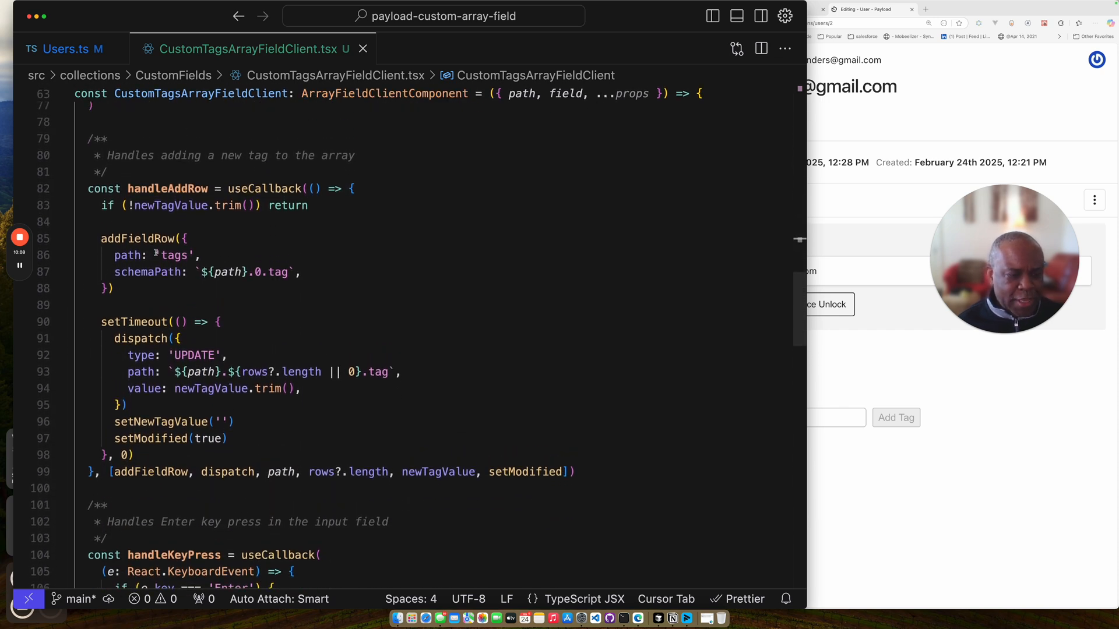